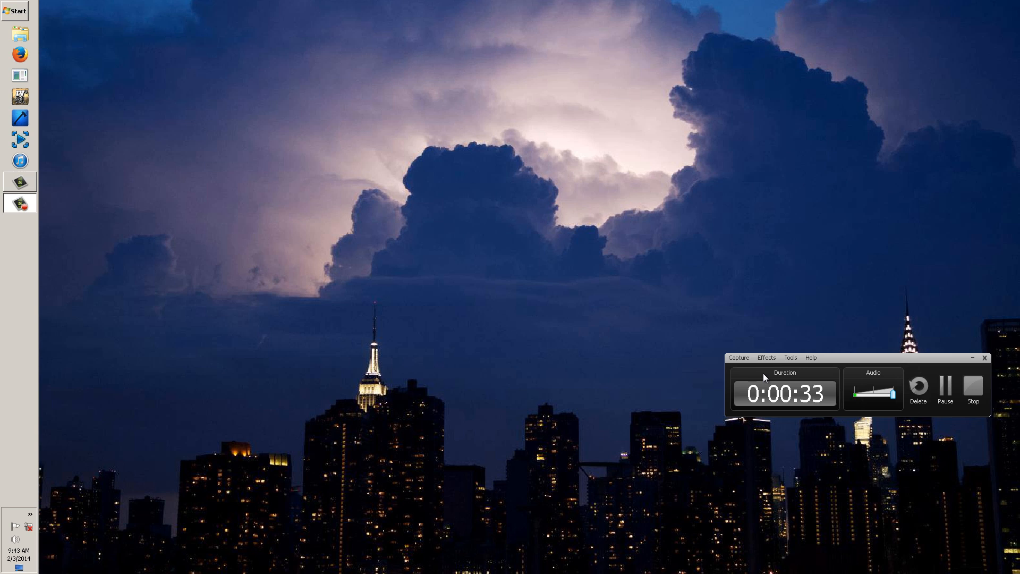
mouse_move(36, 457)
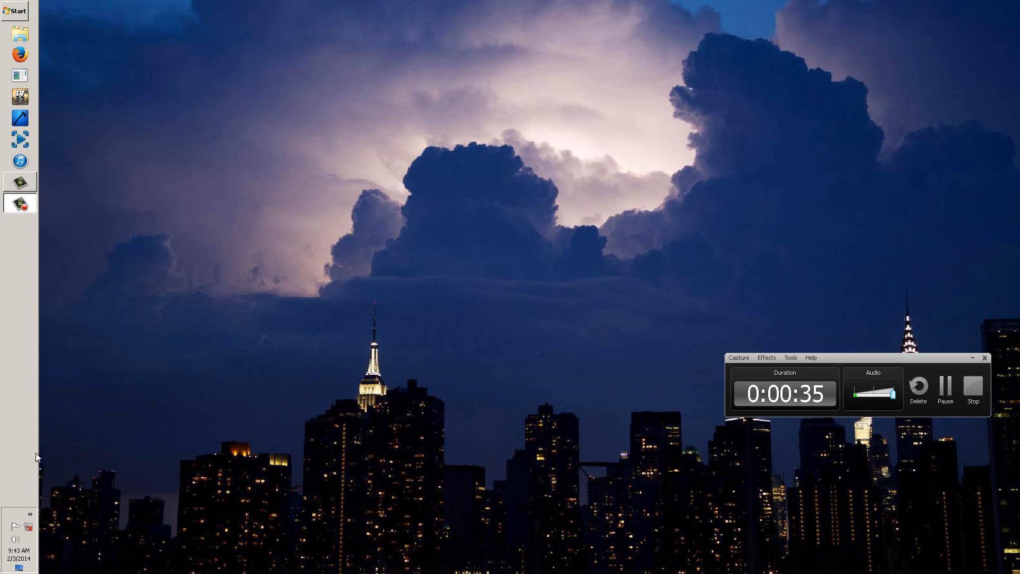
Launch NVIDIA Control Panel from the tray icon and go to Manage 3D settings
click(29, 513)
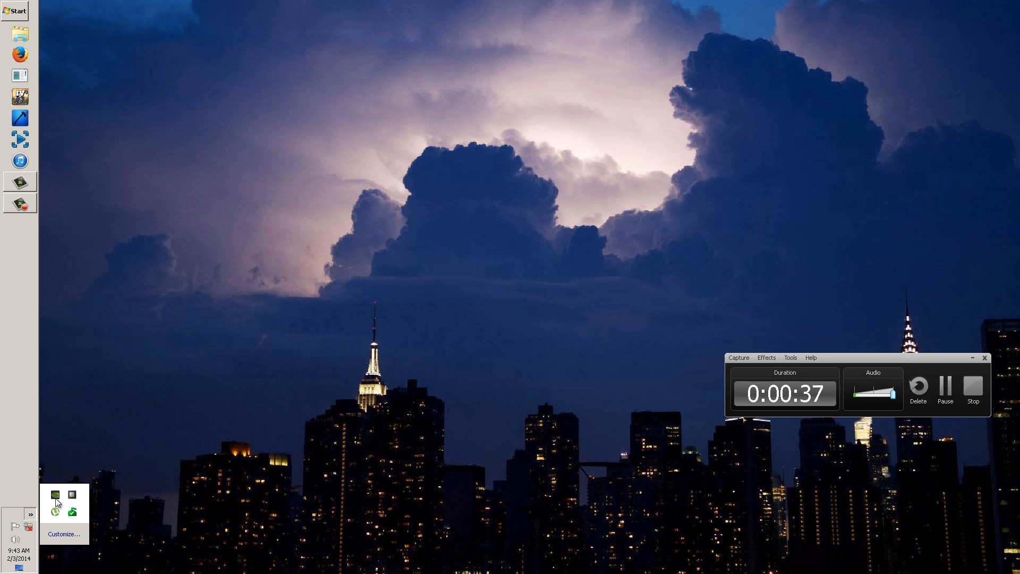
right_click(55, 493)
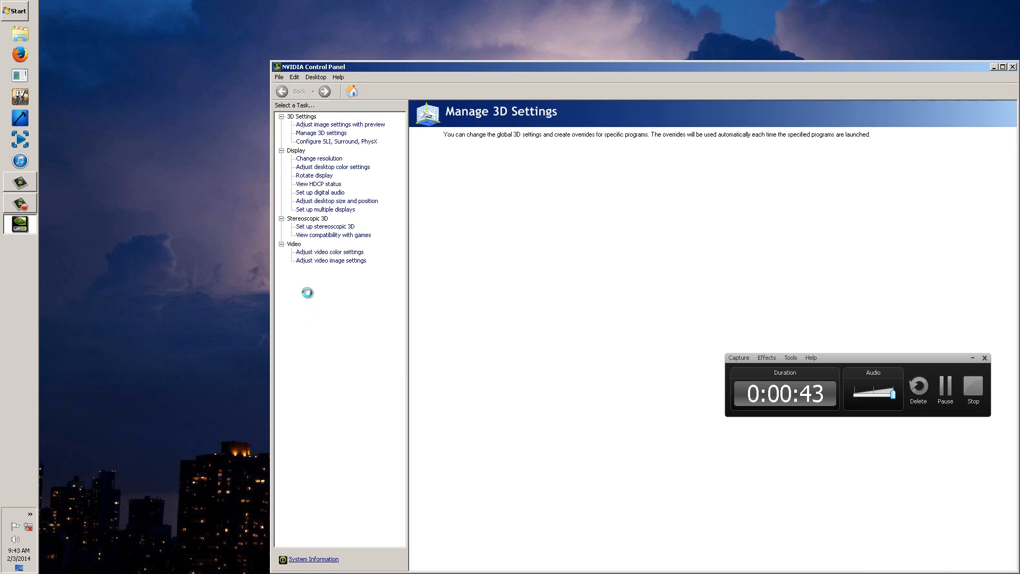
click(320, 133)
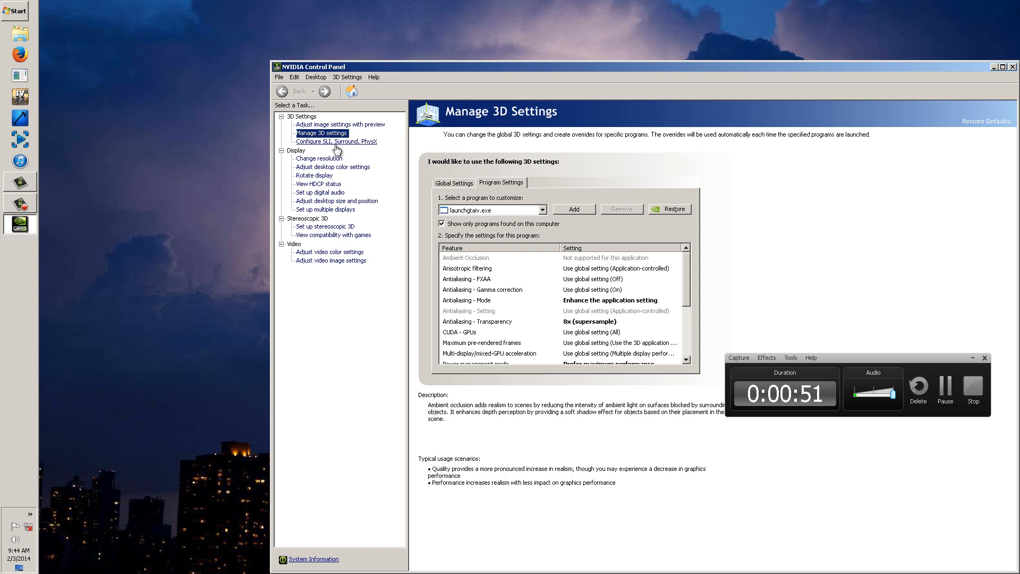
In Configure SLI, toggle Disable SLI back to Maximize 3D performance and cancel applying
click(336, 141)
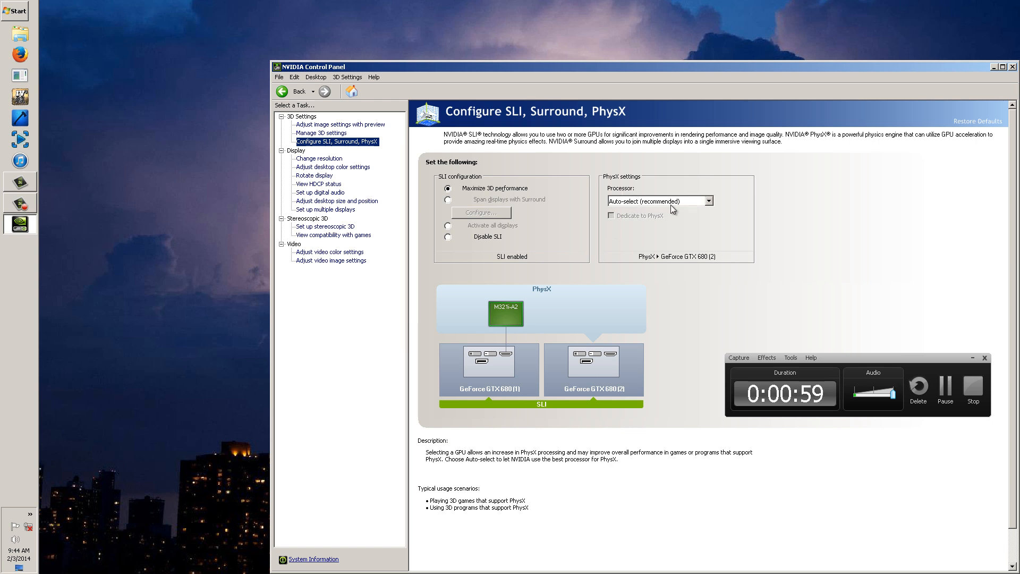
mouse_move(427, 127)
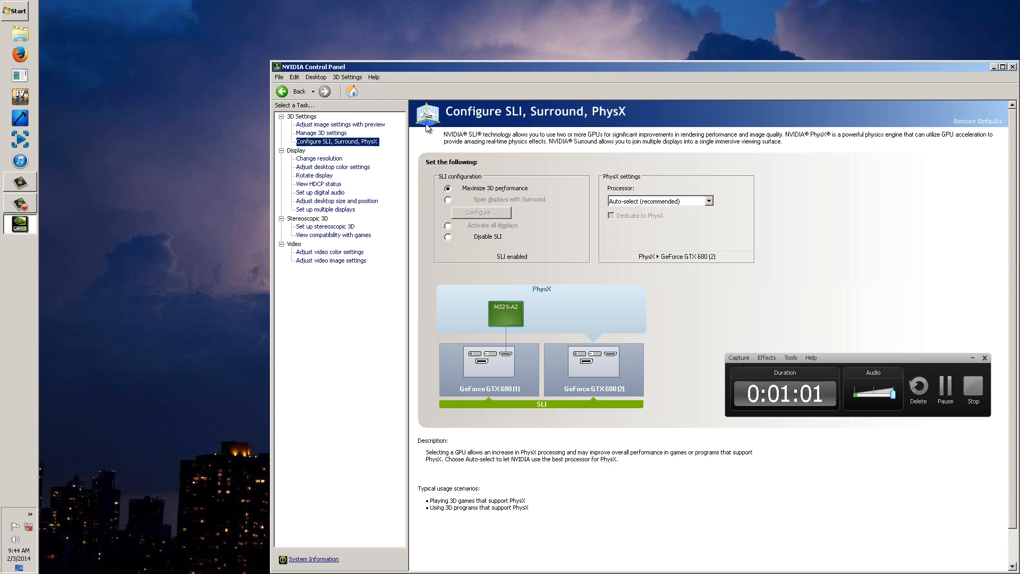
mouse_move(348, 77)
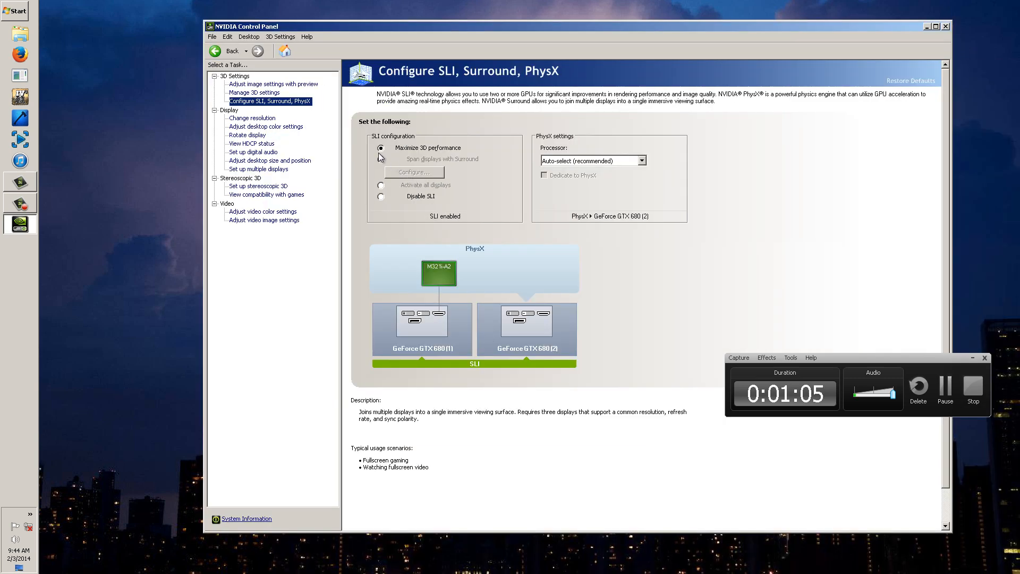
click(380, 196)
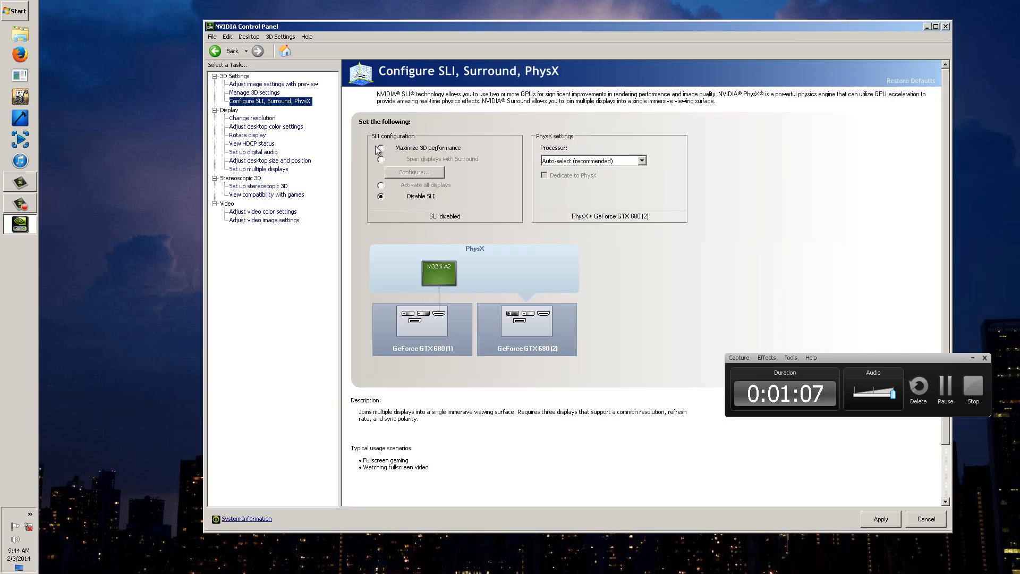
click(880, 519)
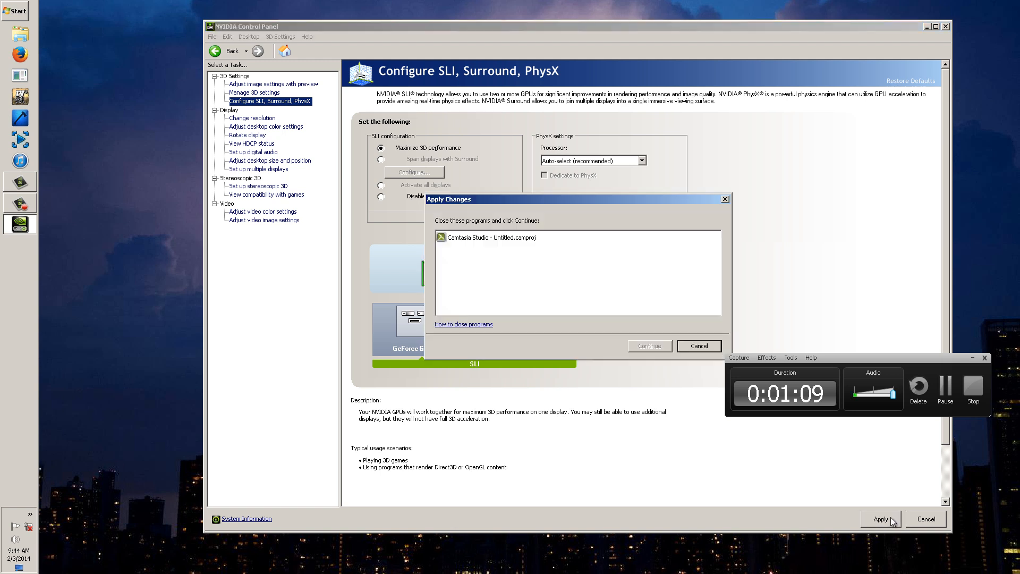
mouse_move(699, 346)
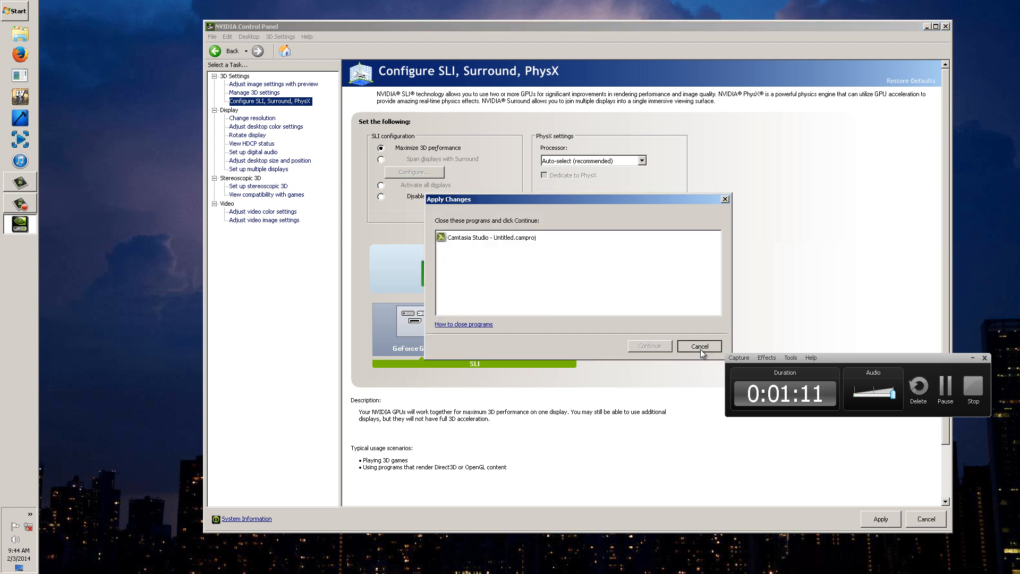
click(699, 346)
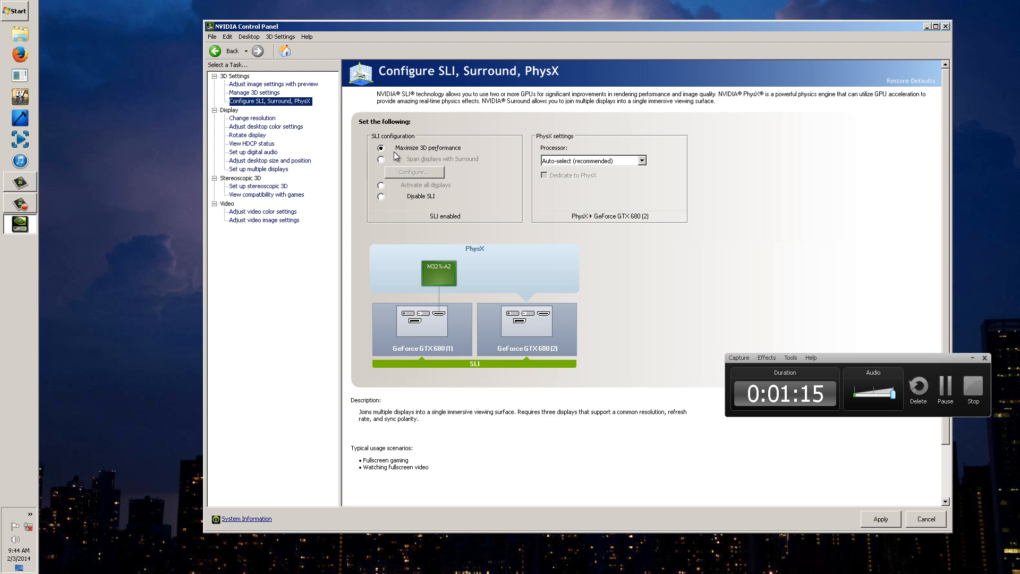
mouse_move(255, 92)
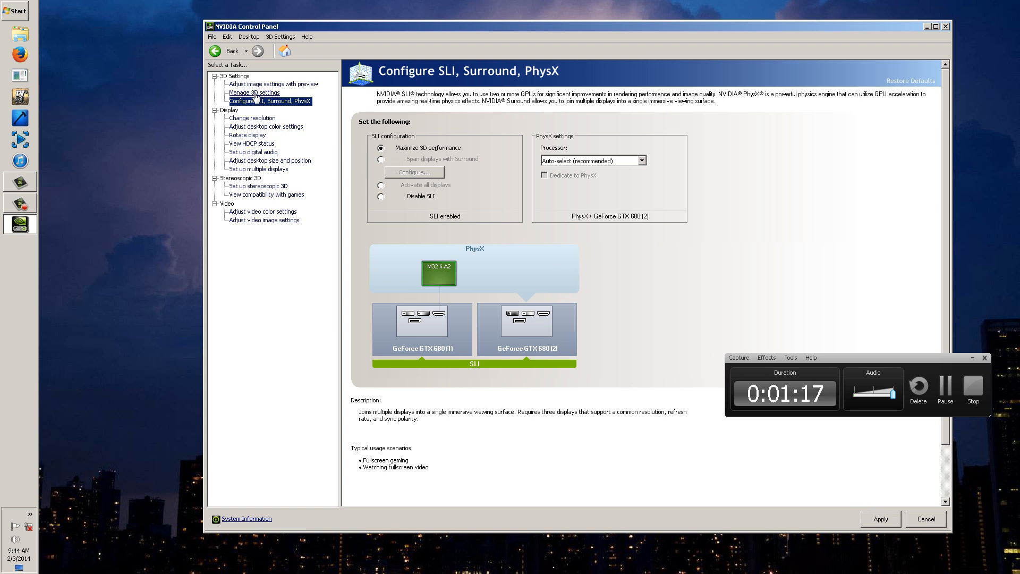
Leave the SLI page for Manage 3D settings without applying pending changes
click(254, 93)
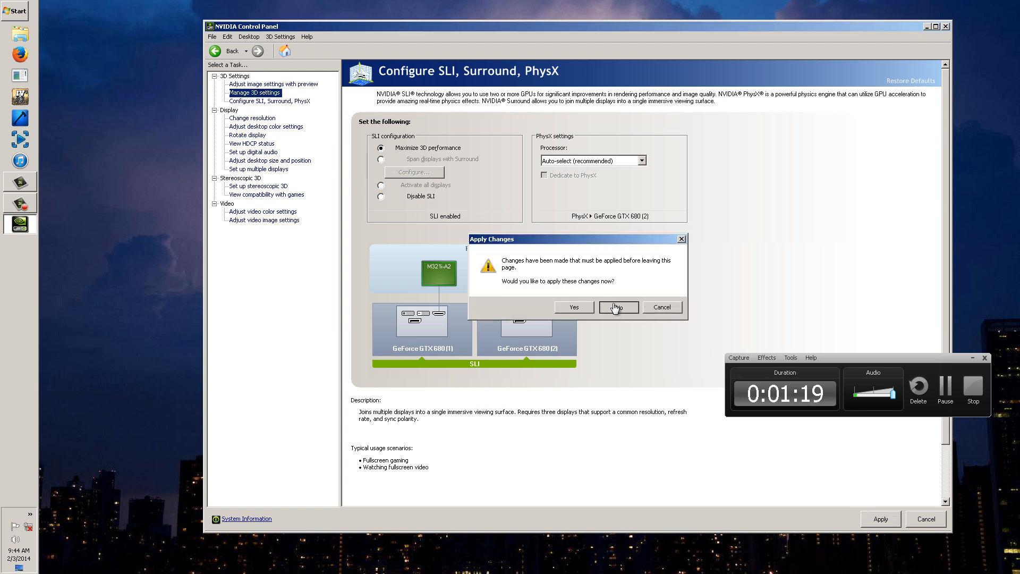
click(618, 306)
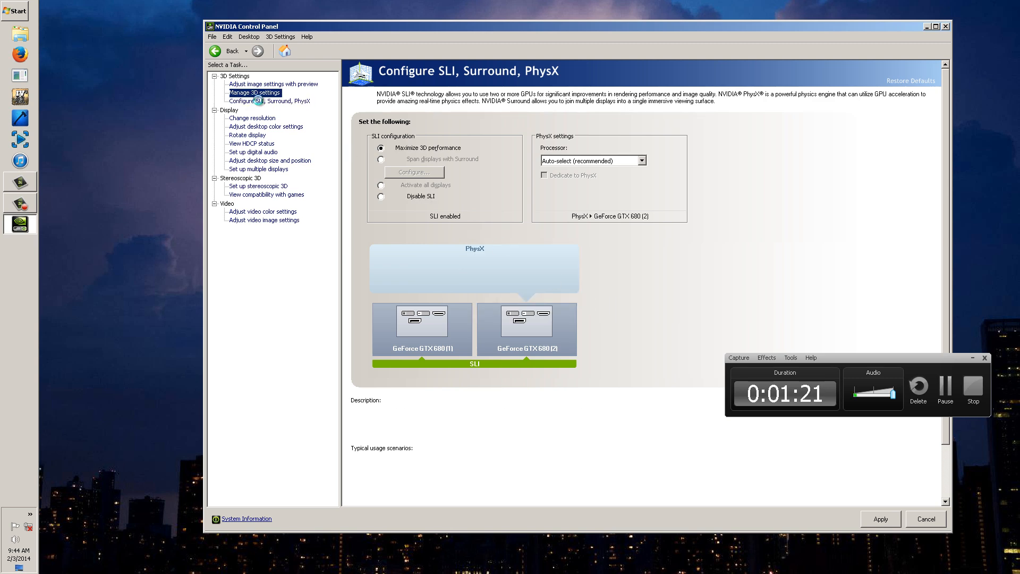
On Program Settings, select launchgtaiv.exe as the program to customise
click(255, 92)
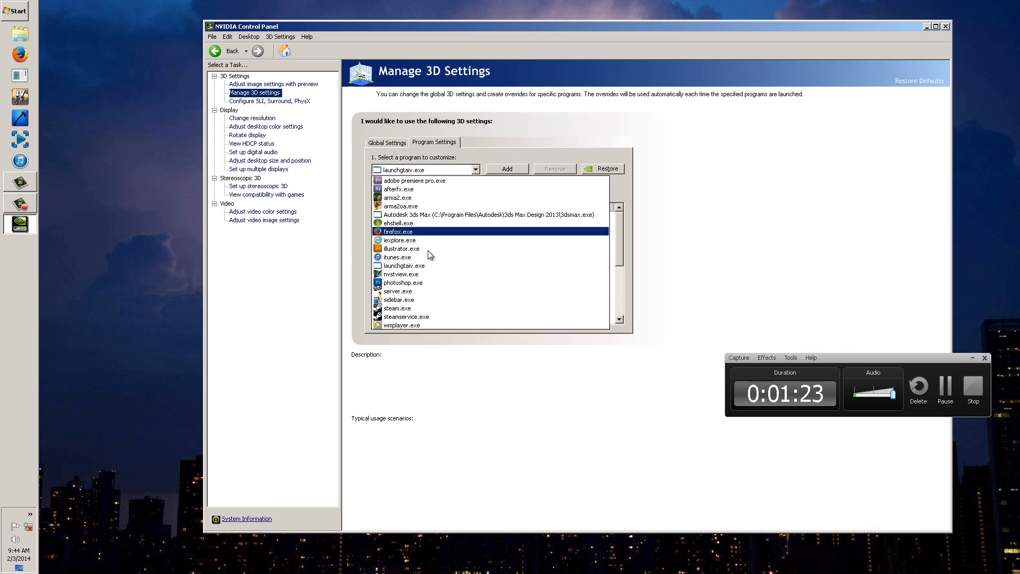
click(403, 266)
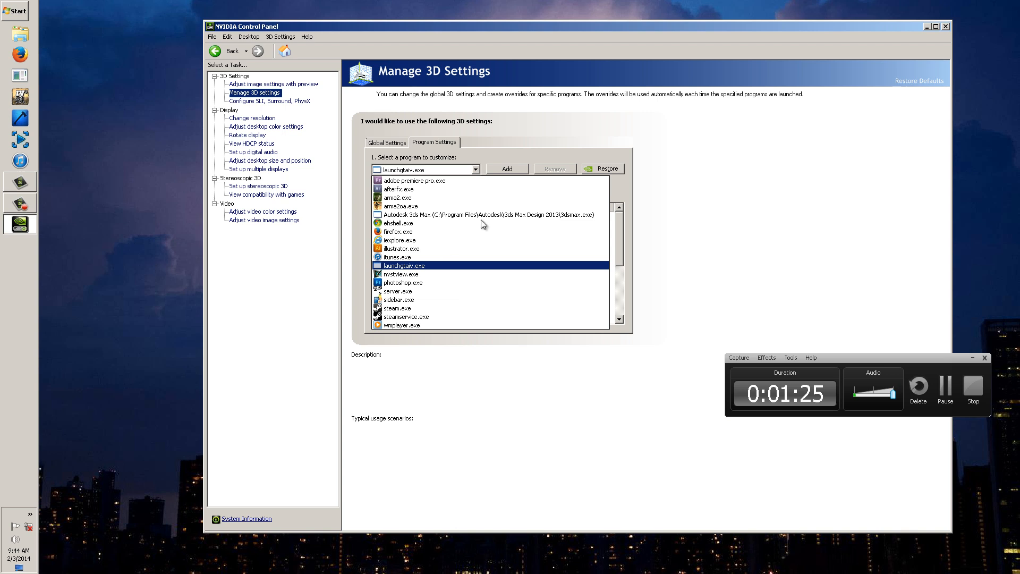
click(507, 168)
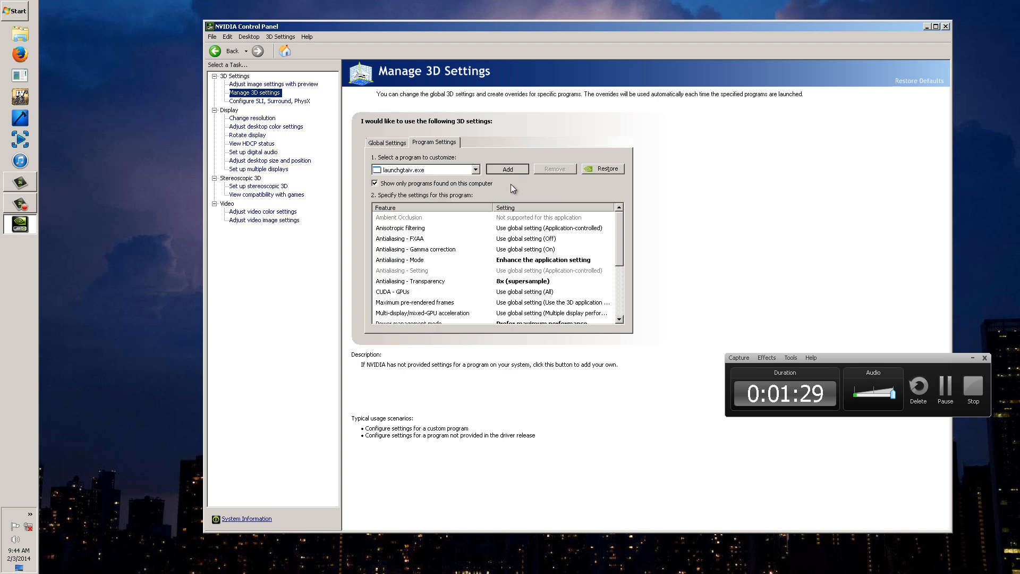
mouse_move(493, 200)
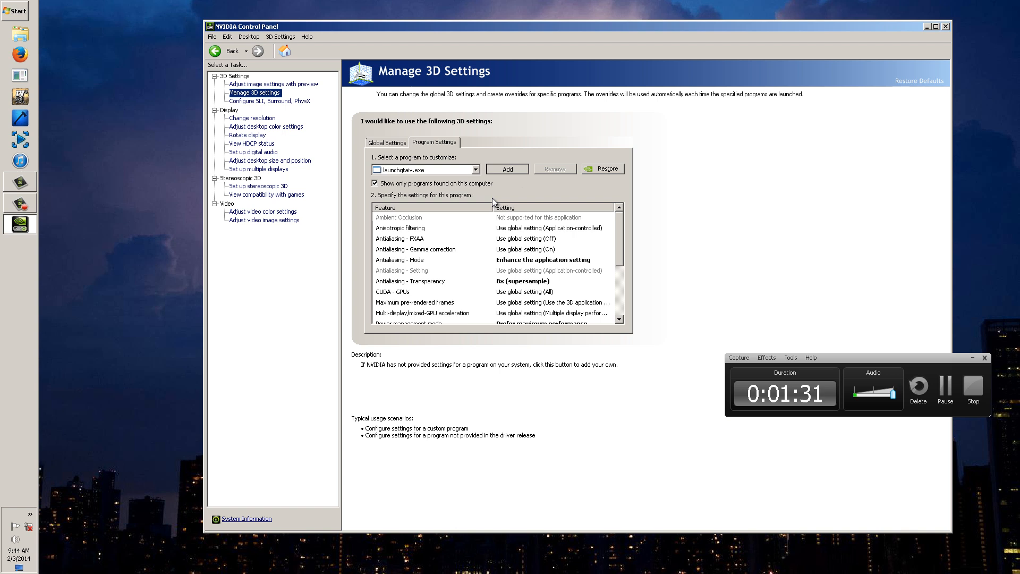
mouse_move(530, 191)
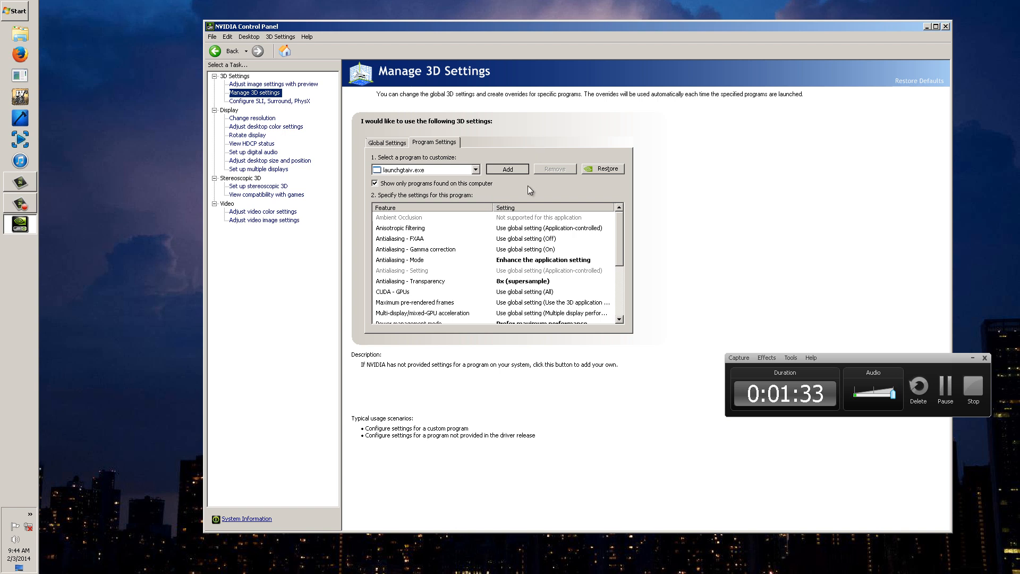
click(506, 169)
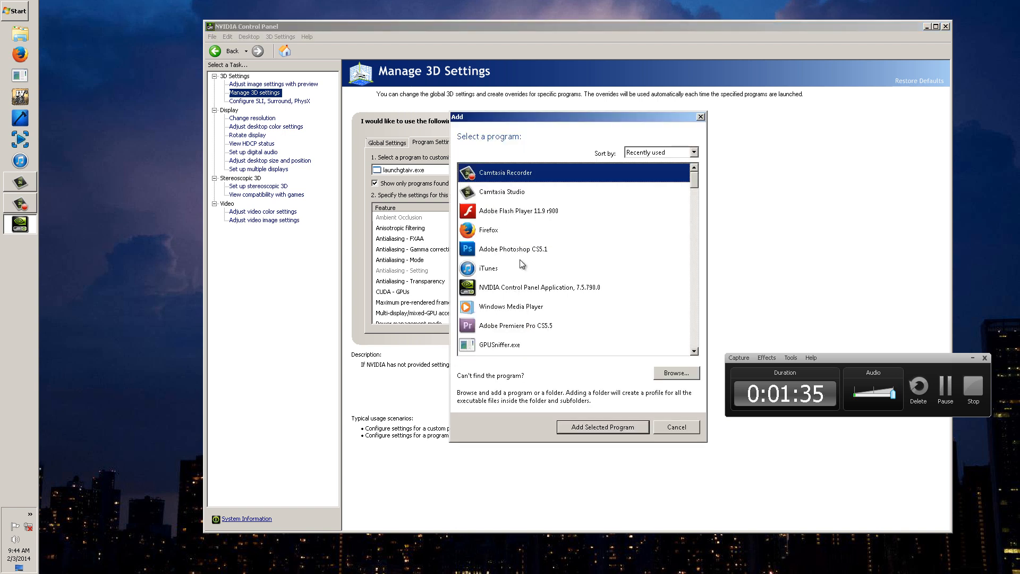
click(676, 373)
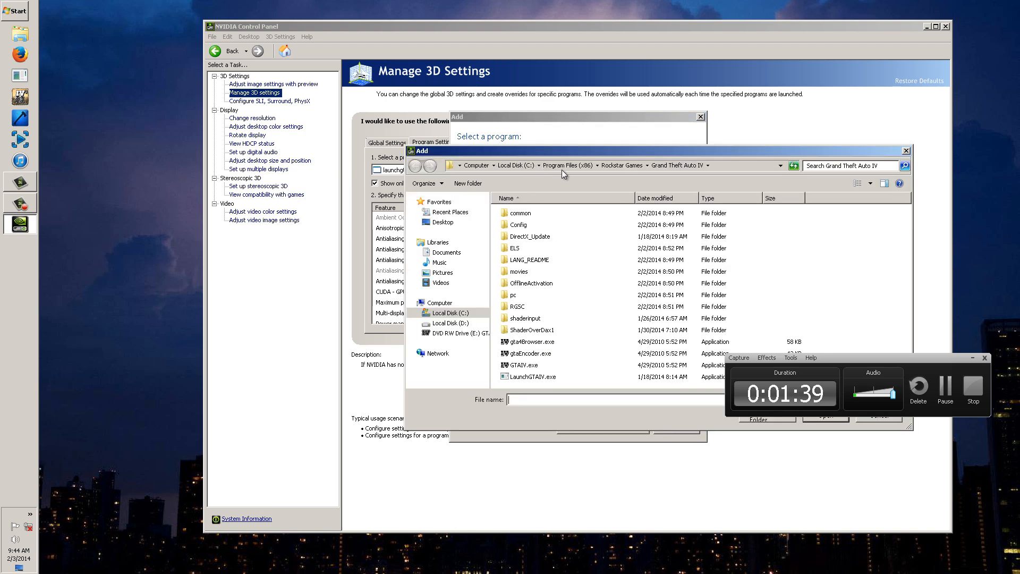
mouse_move(658, 178)
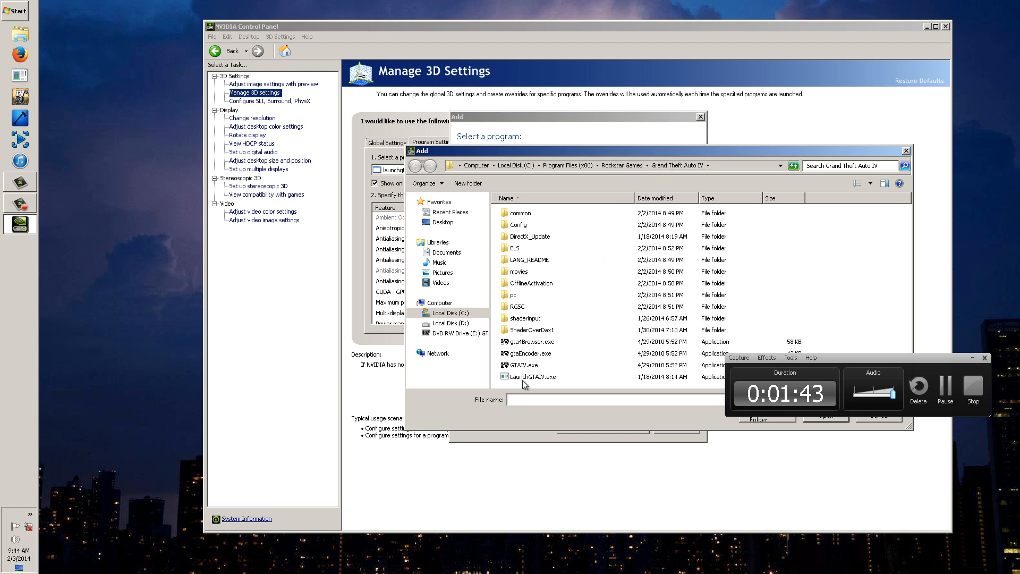
click(534, 376)
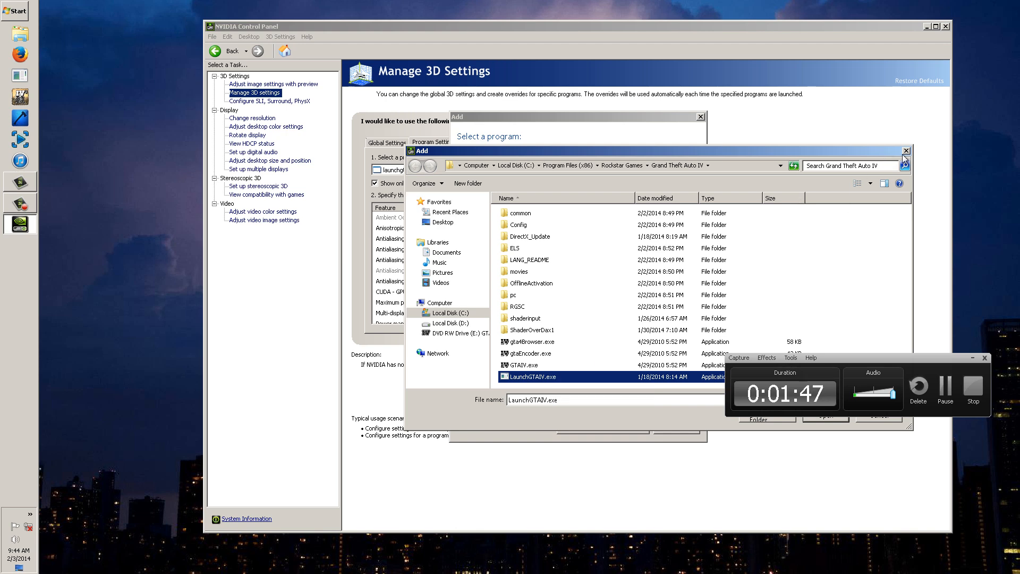
click(905, 151)
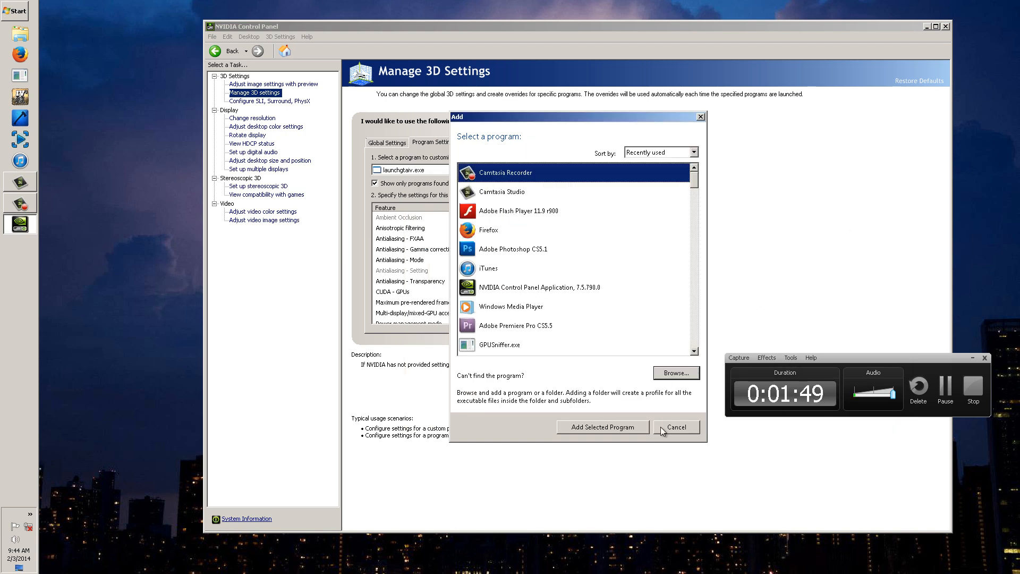
click(676, 427)
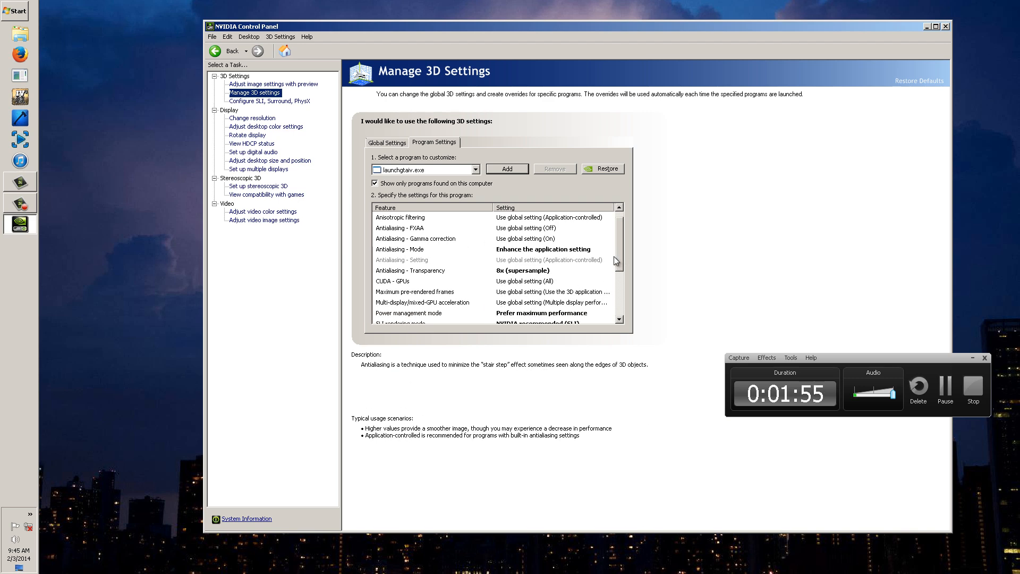
Set launchgtaiv.exe's Power management mode to Prefer maximum performance and confirm SLI rendering mode
scroll(down, 3)
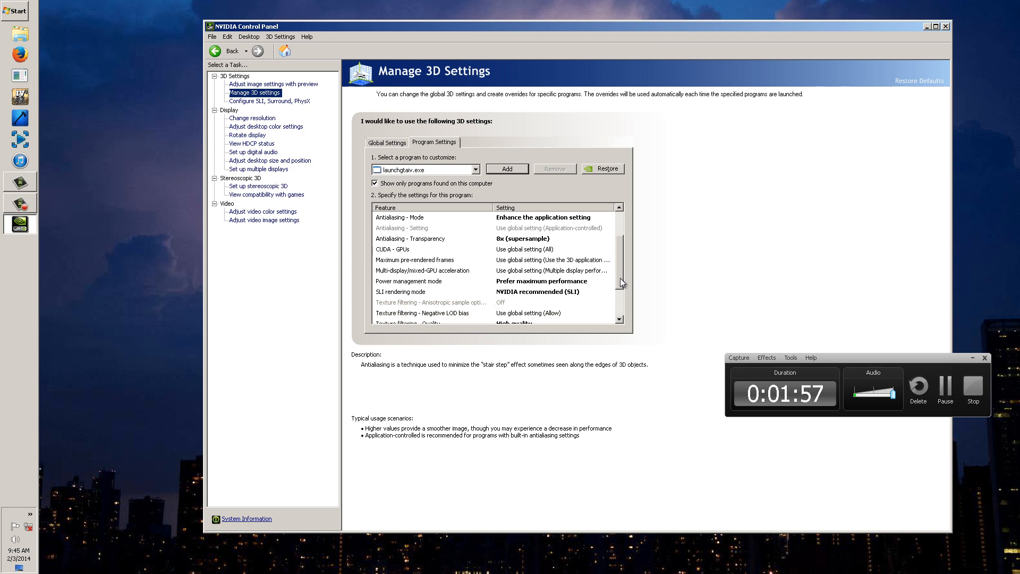
scroll(down, 3)
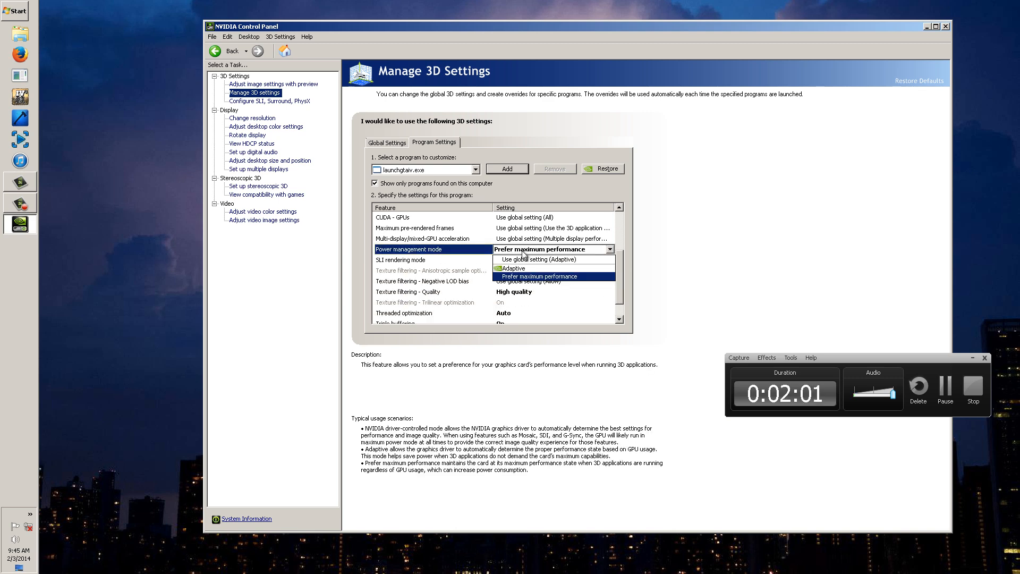
click(542, 275)
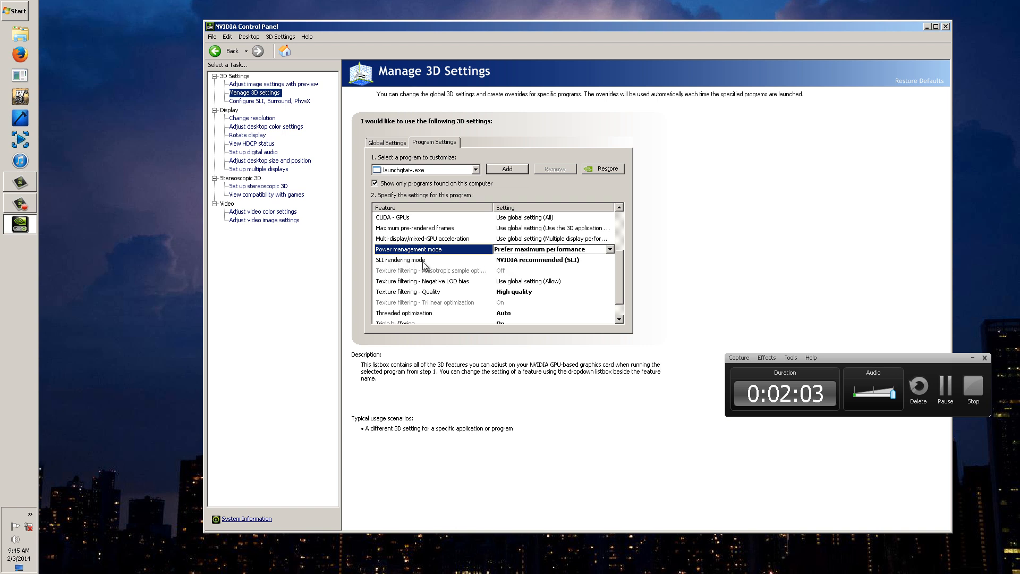
click(609, 260)
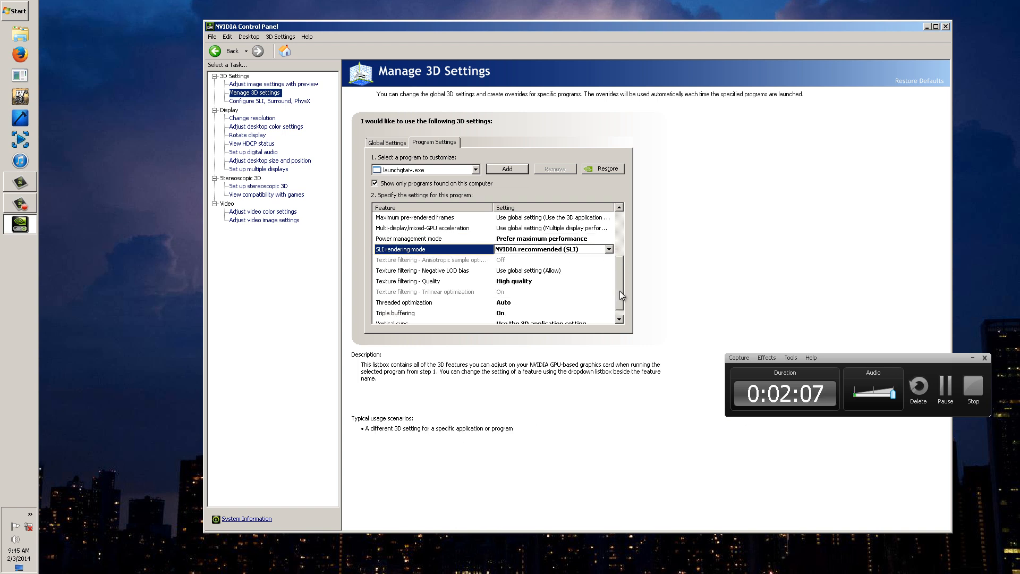
scroll(up, 3)
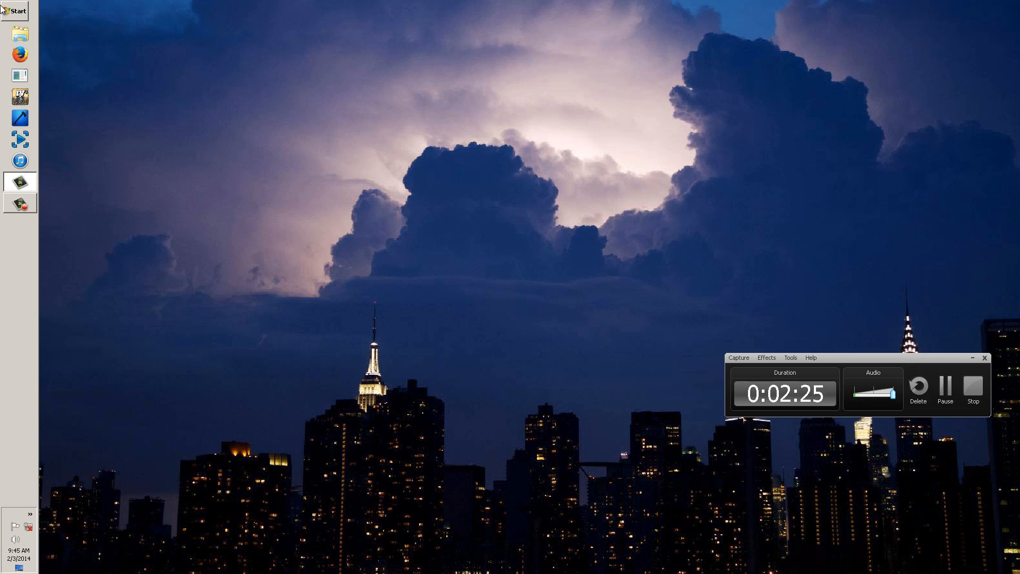
mouse_move(28, 516)
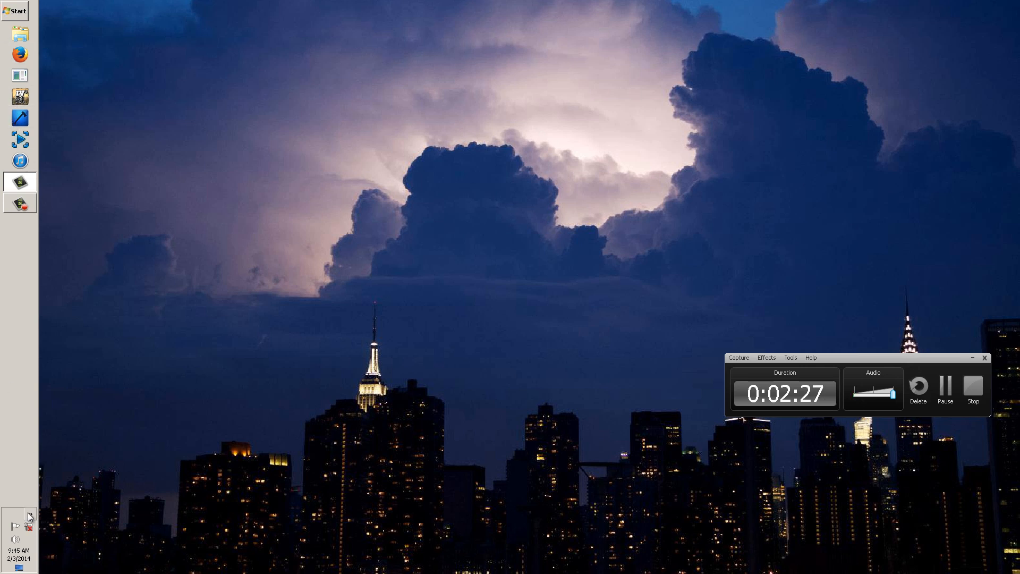
Search the Start menu for 'pre' to find EVGA Precision X
click(15, 11)
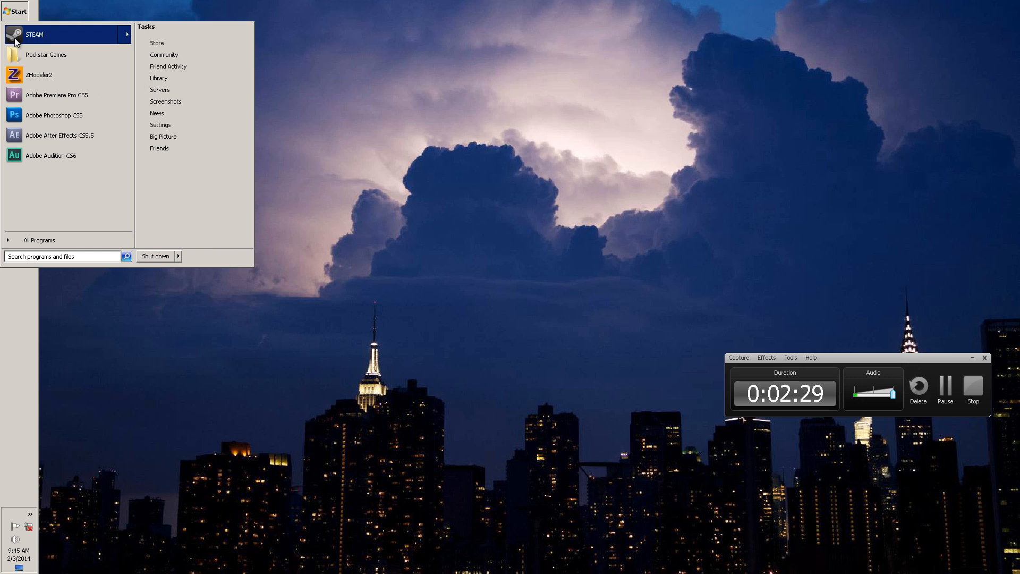
text(pr)
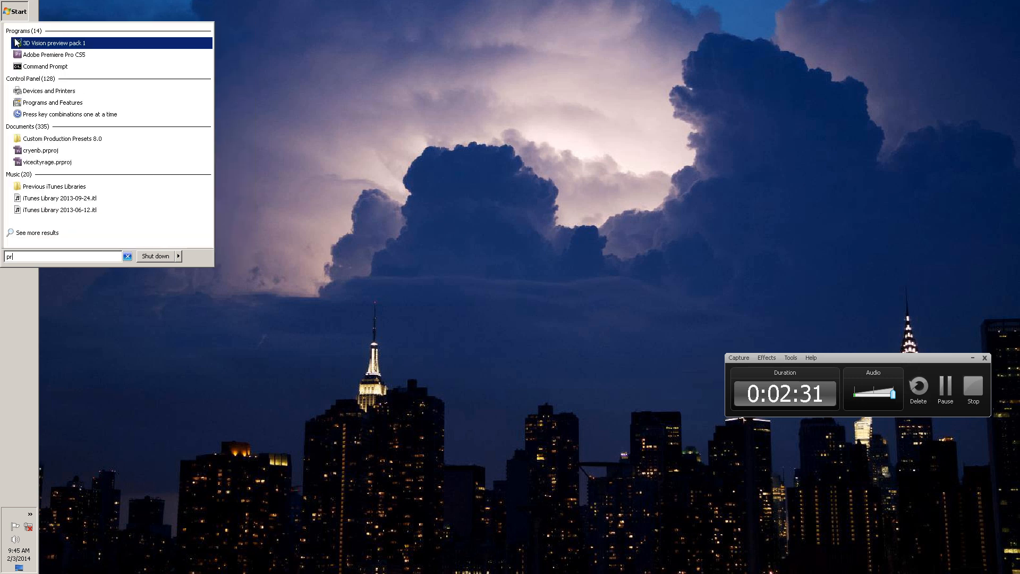
text(e)
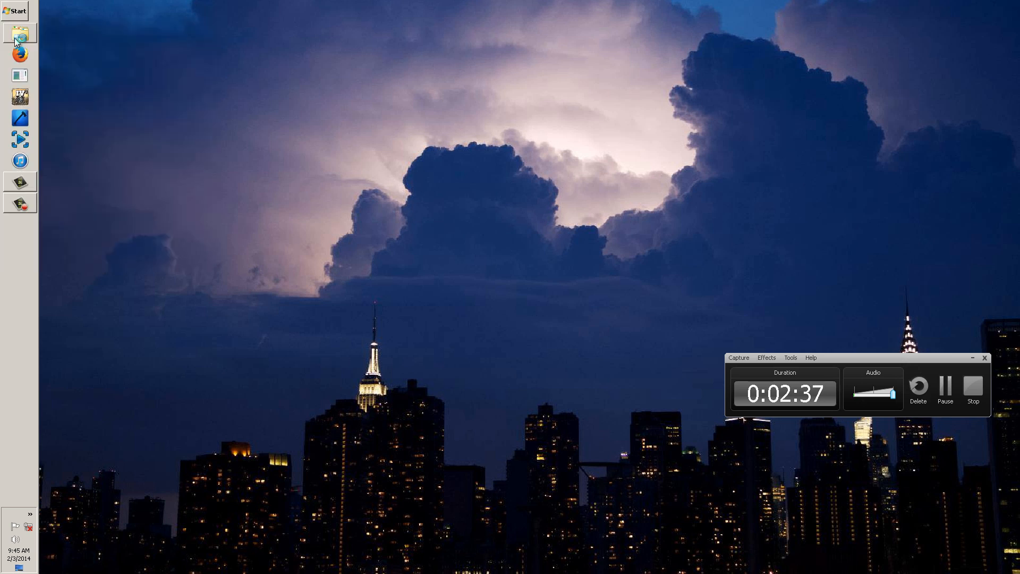
mouse_move(362, 294)
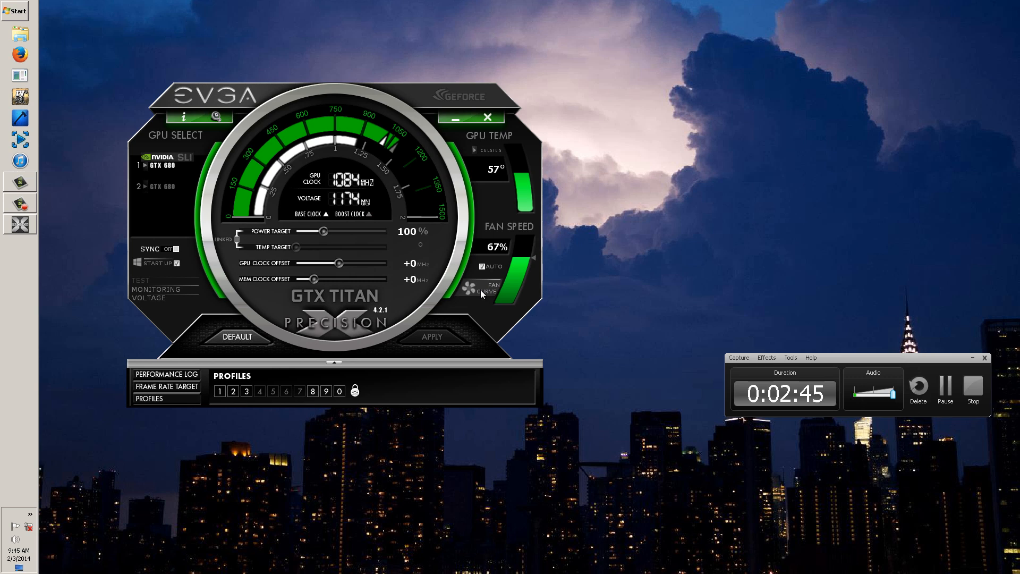
click(159, 186)
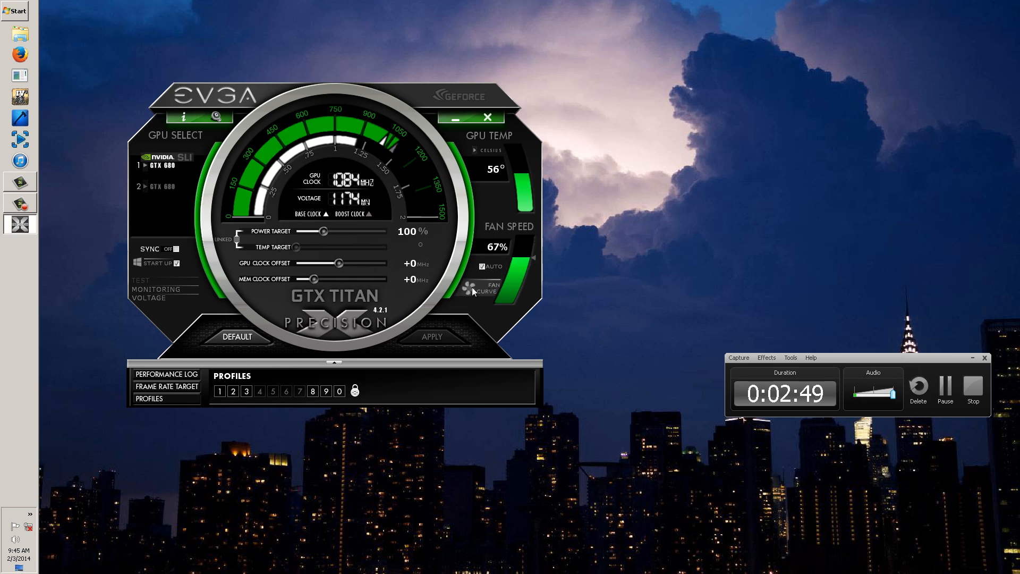
click(483, 287)
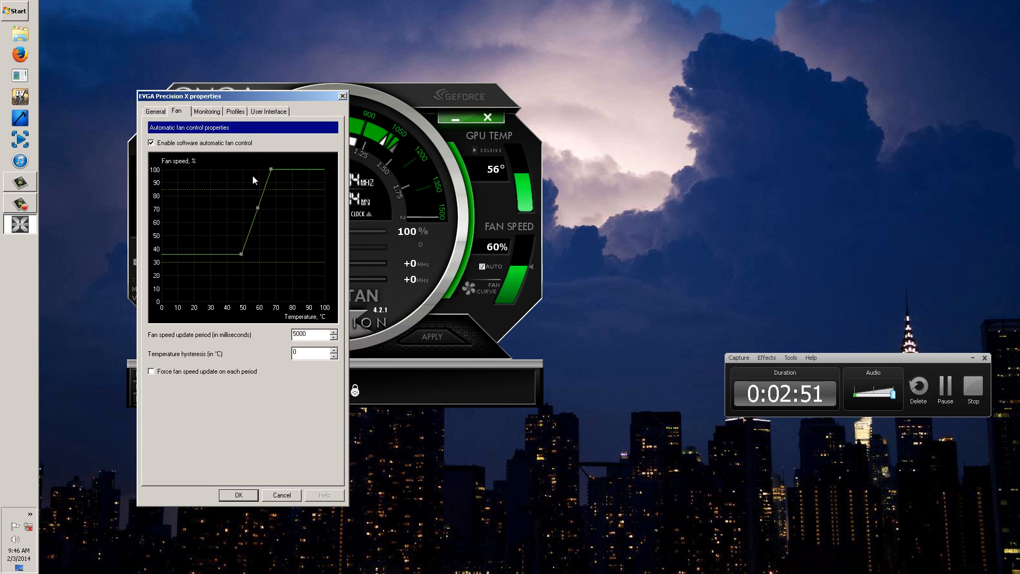
mouse_move(236, 268)
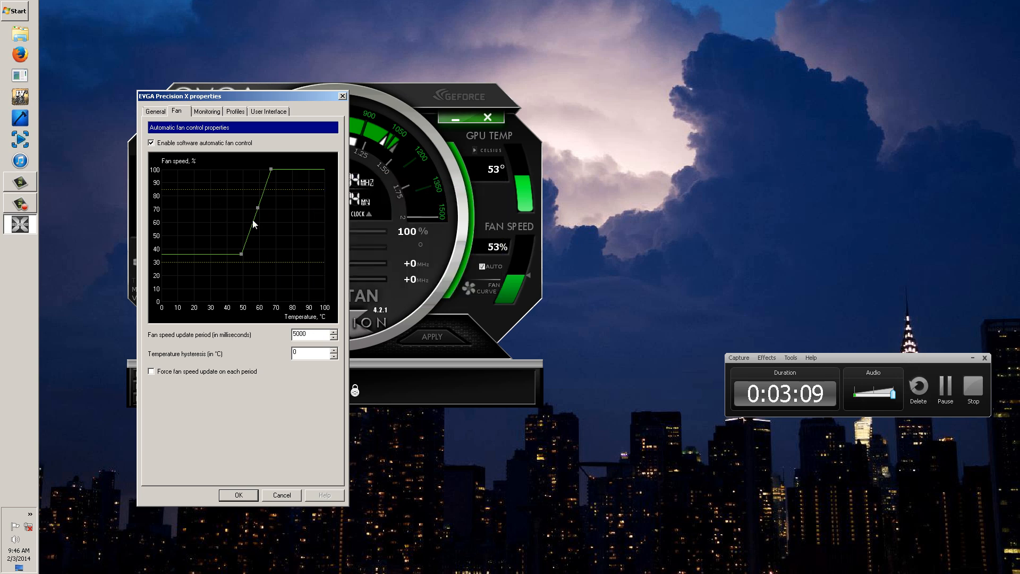
mouse_move(276, 229)
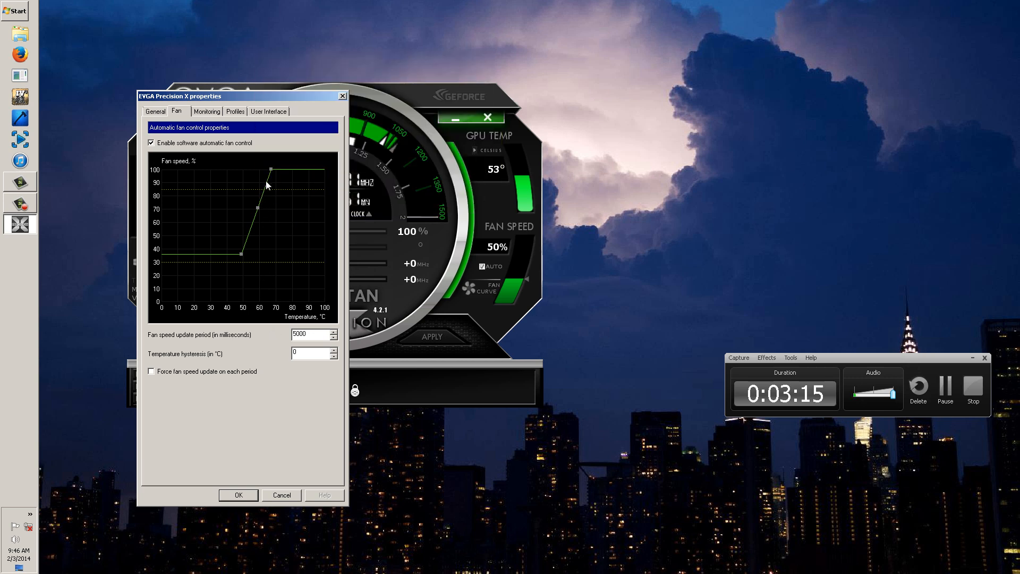
mouse_move(297, 174)
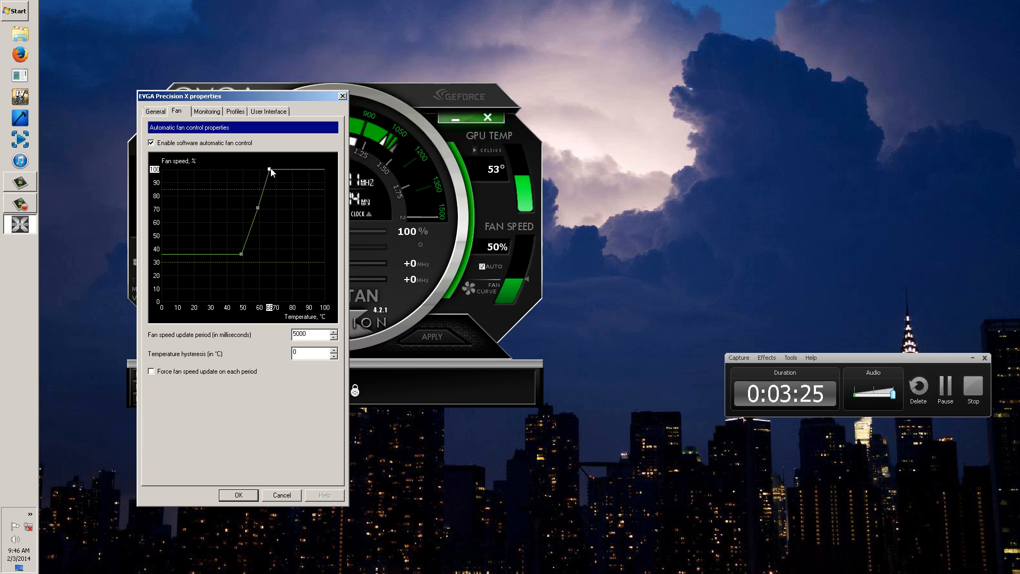
click(238, 496)
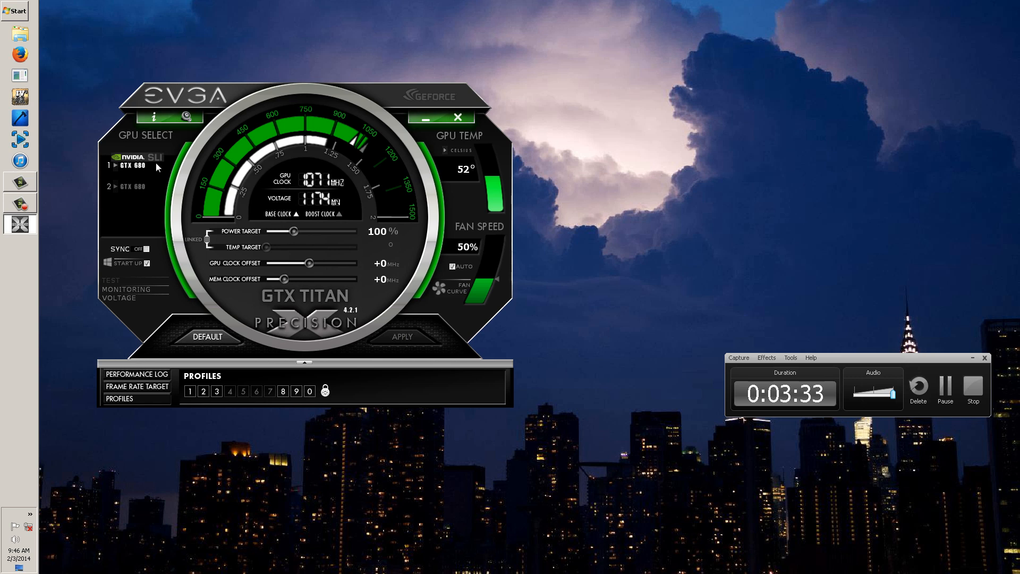
Minimize the EVGA Precision X window and close the security program window
click(459, 118)
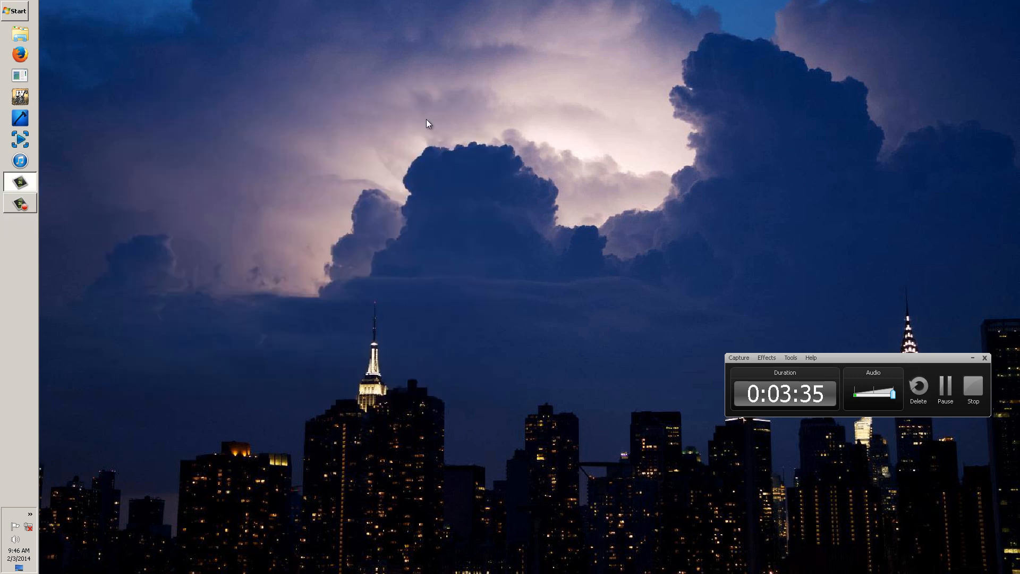
click(30, 514)
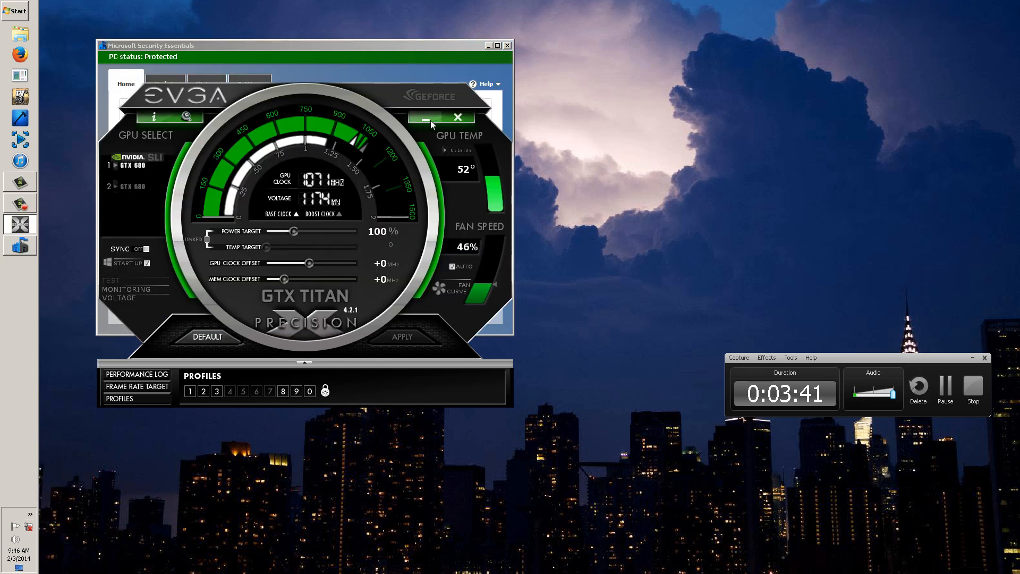
click(458, 117)
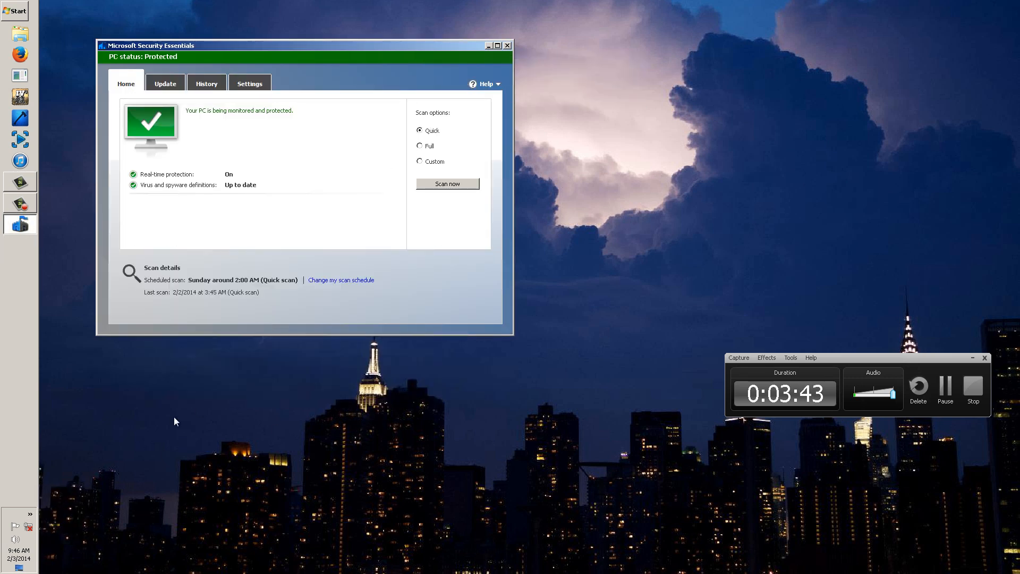
click(507, 45)
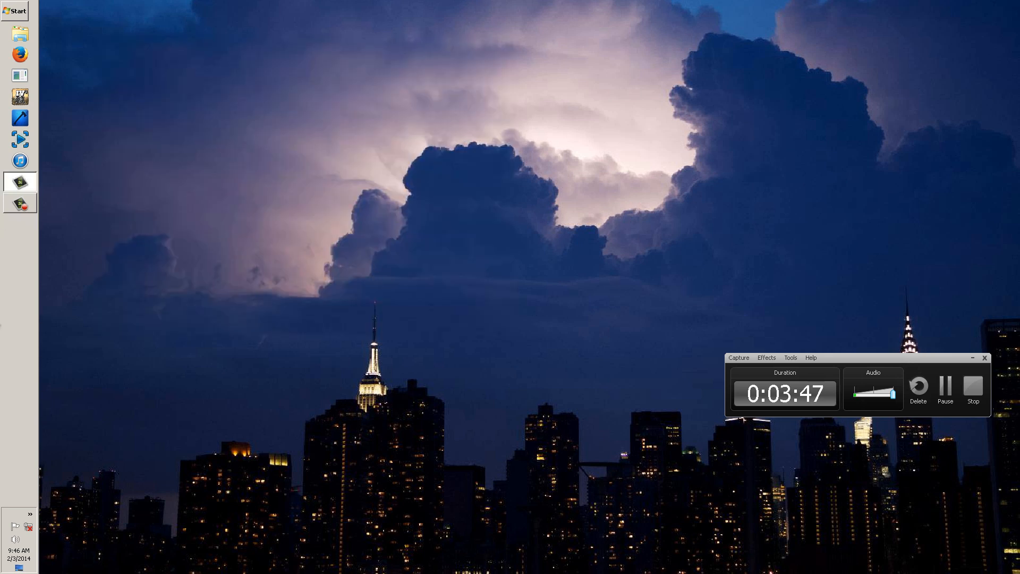
Browse via the Start menu to the Downloads folder and pick out nvidiaInspector.exe
click(14, 11)
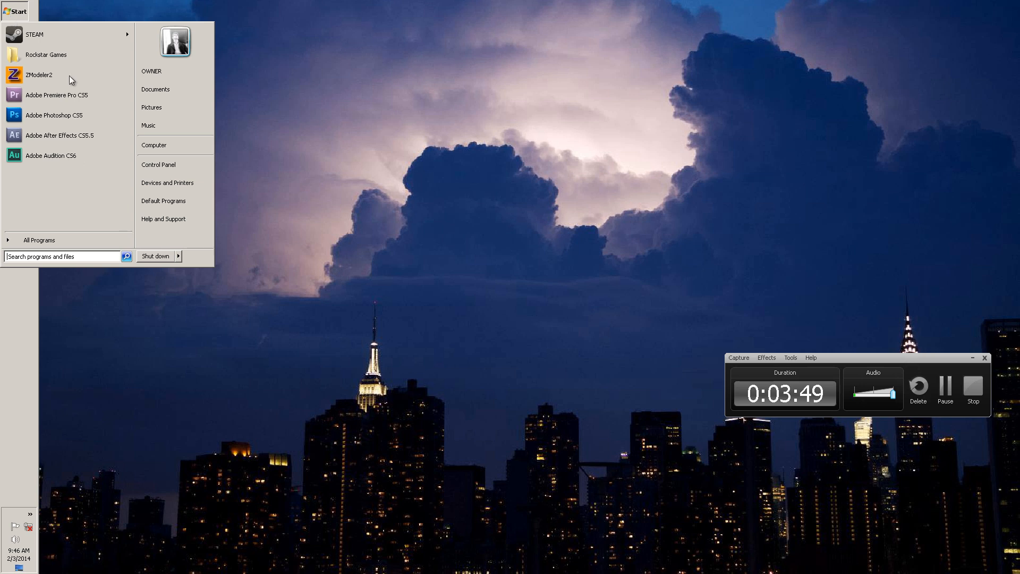
click(45, 55)
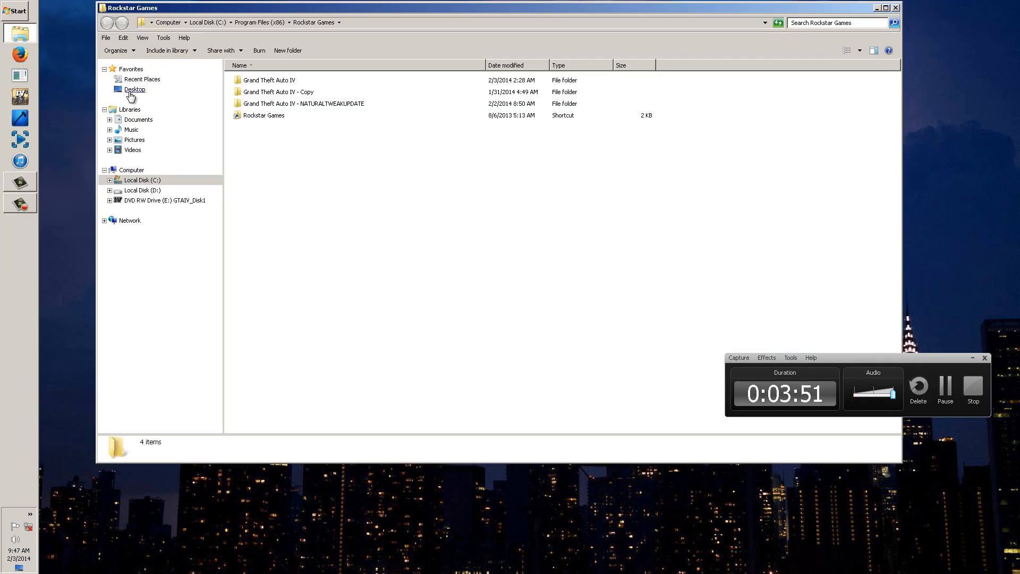
click(134, 89)
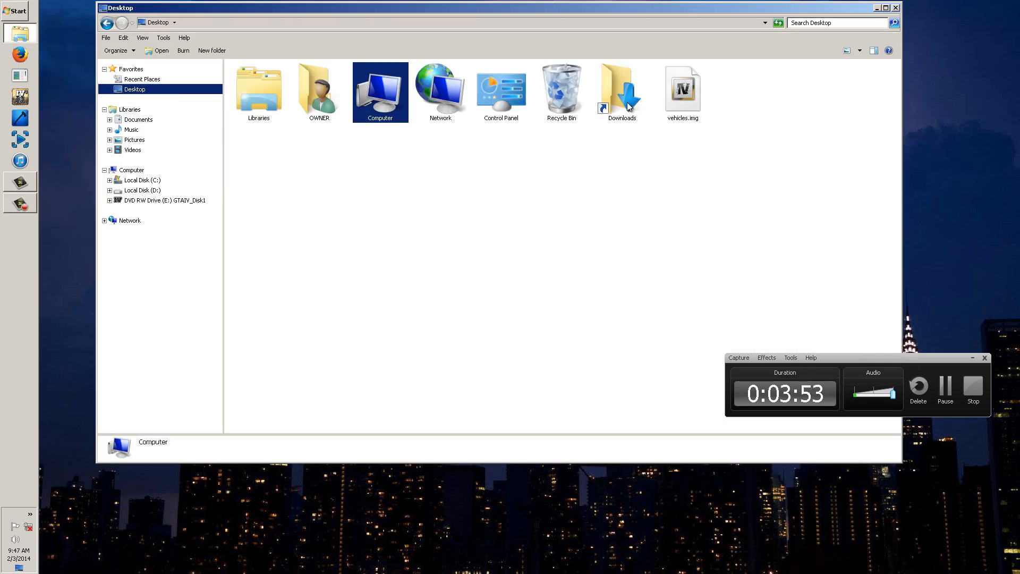
double_click(620, 87)
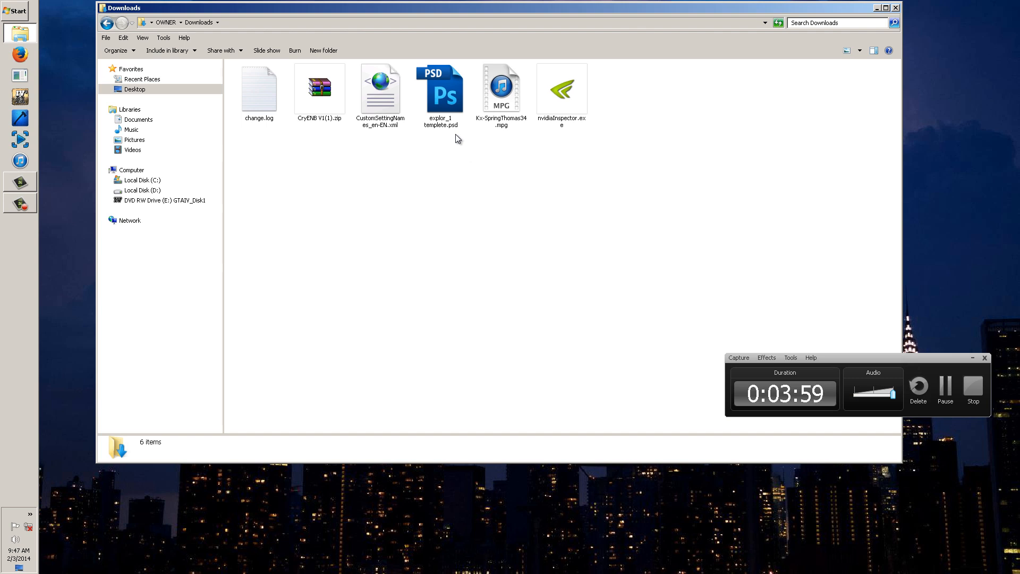
mouse_move(256, 109)
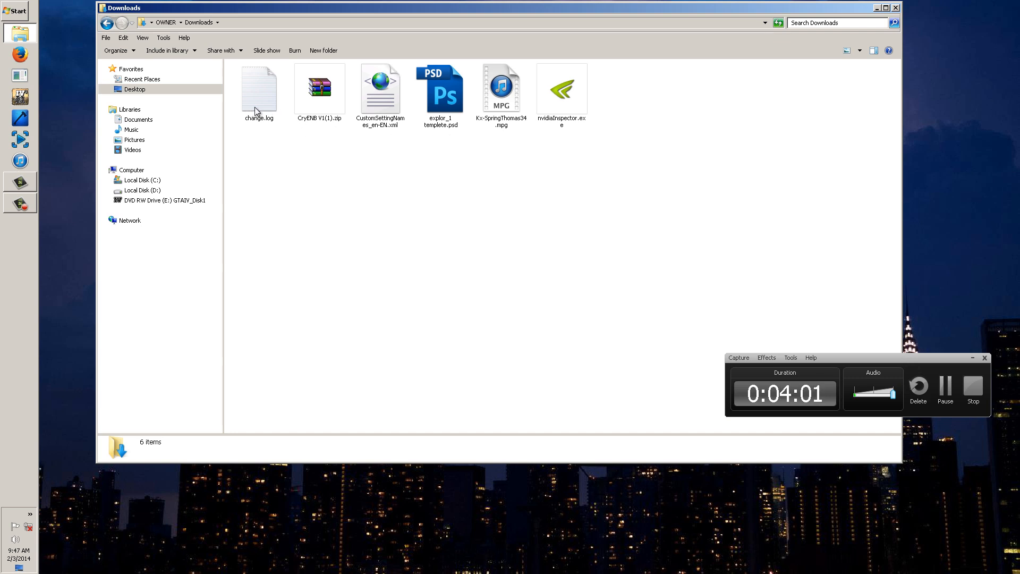
click(381, 88)
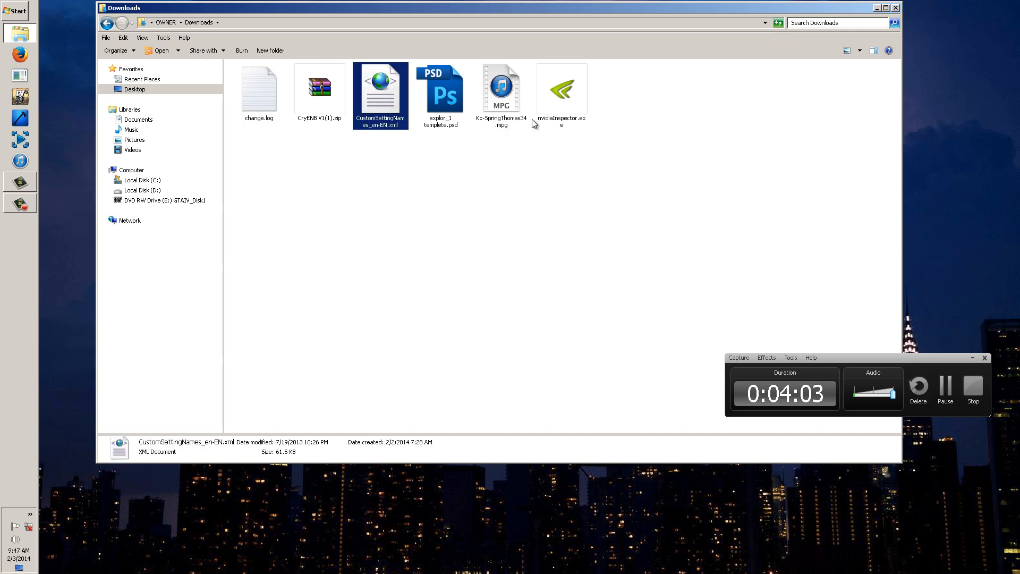
click(561, 91)
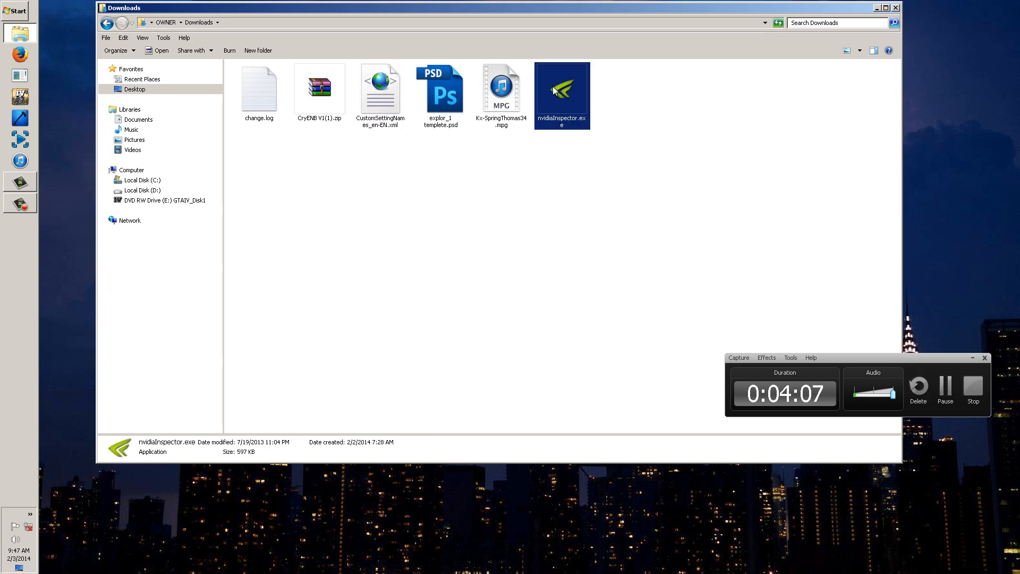
mouse_move(581, 127)
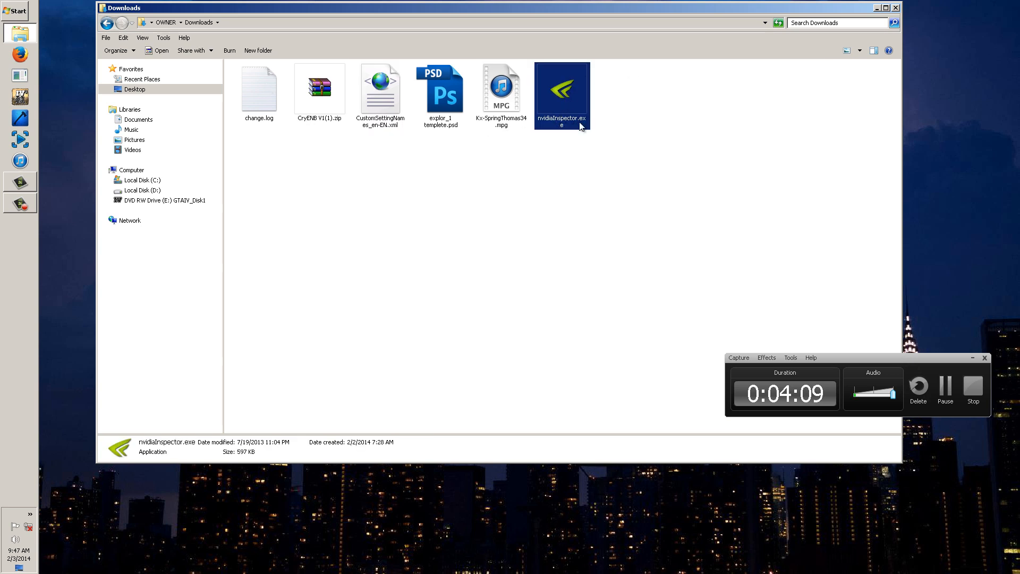
mouse_move(579, 127)
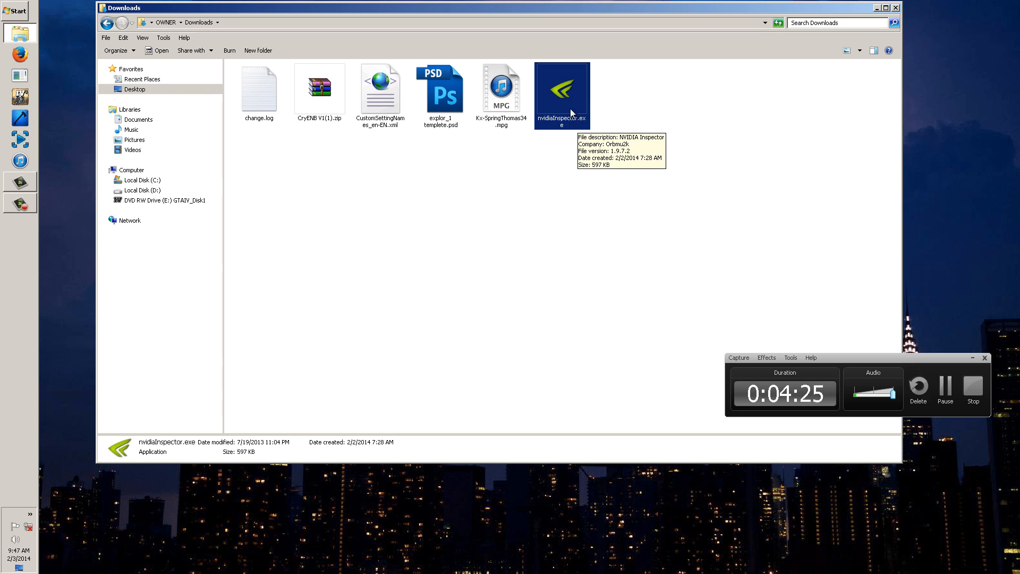
Launch NVIDIA Inspector to show the GeForce GTX 680 overview
double_click(561, 89)
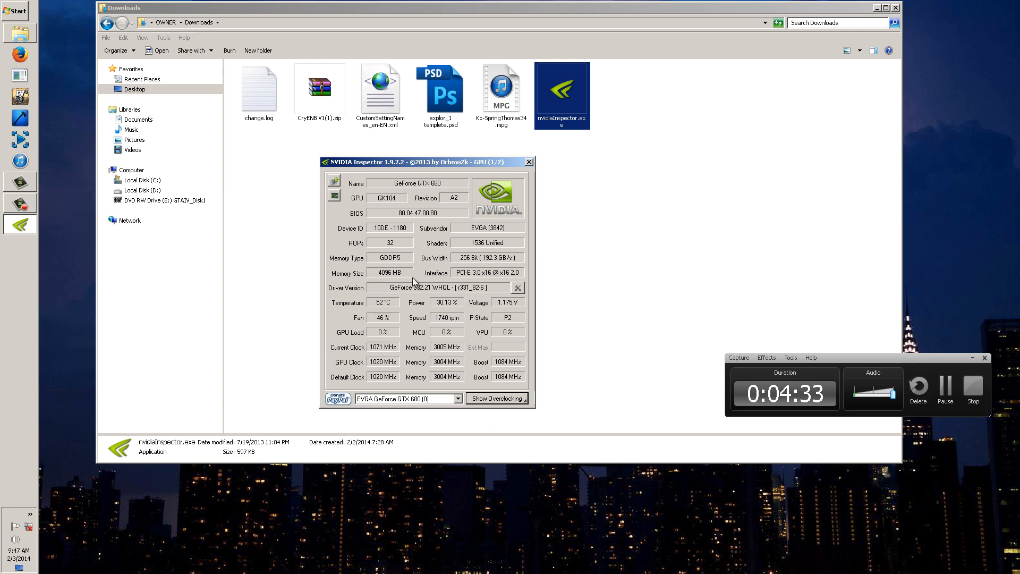
mouse_move(518, 287)
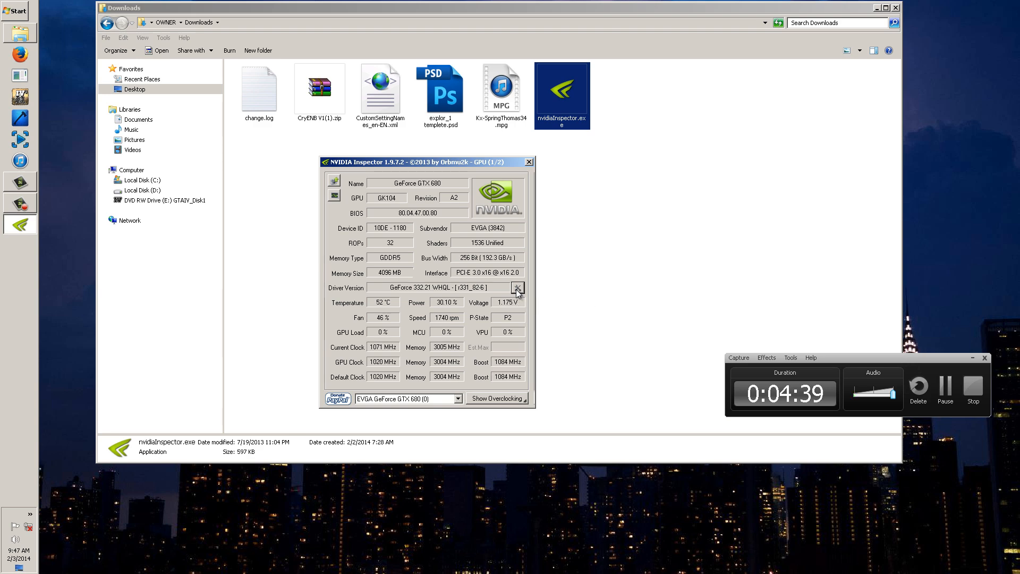
In Driver Profile Settings, filter profiles by 'grand' and browse the matching GTA entries
click(518, 288)
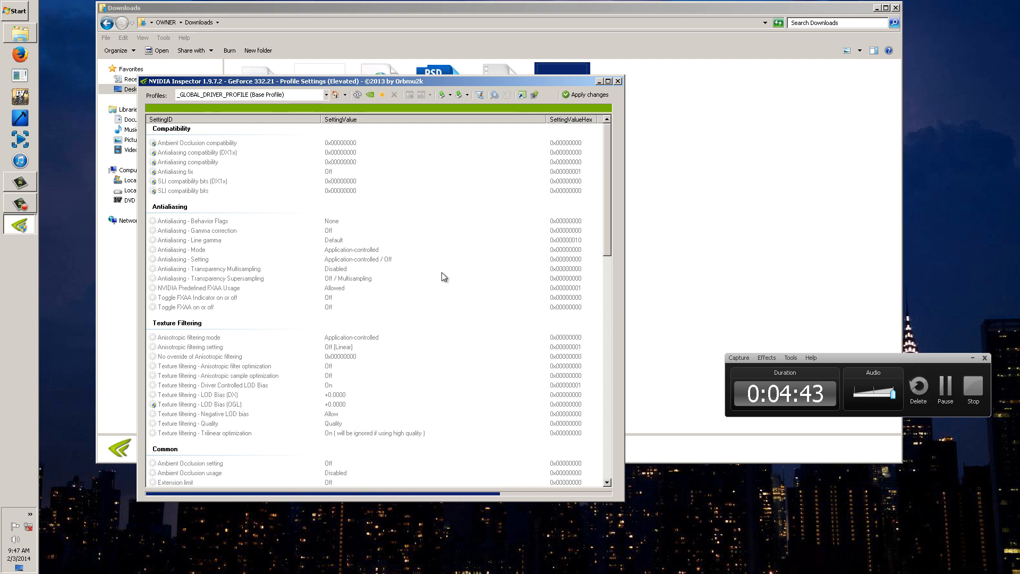
mouse_move(185, 286)
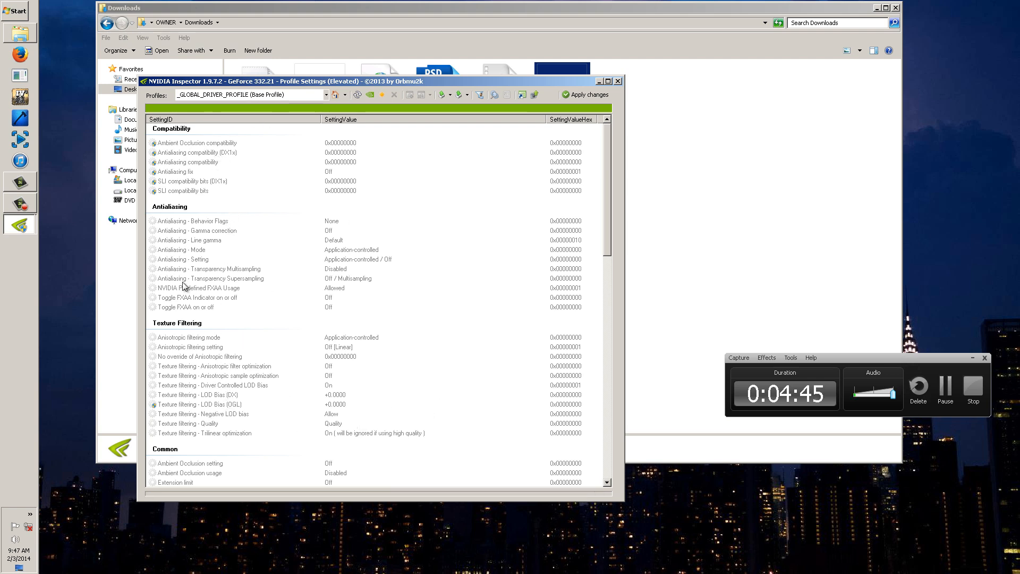
mouse_move(185, 431)
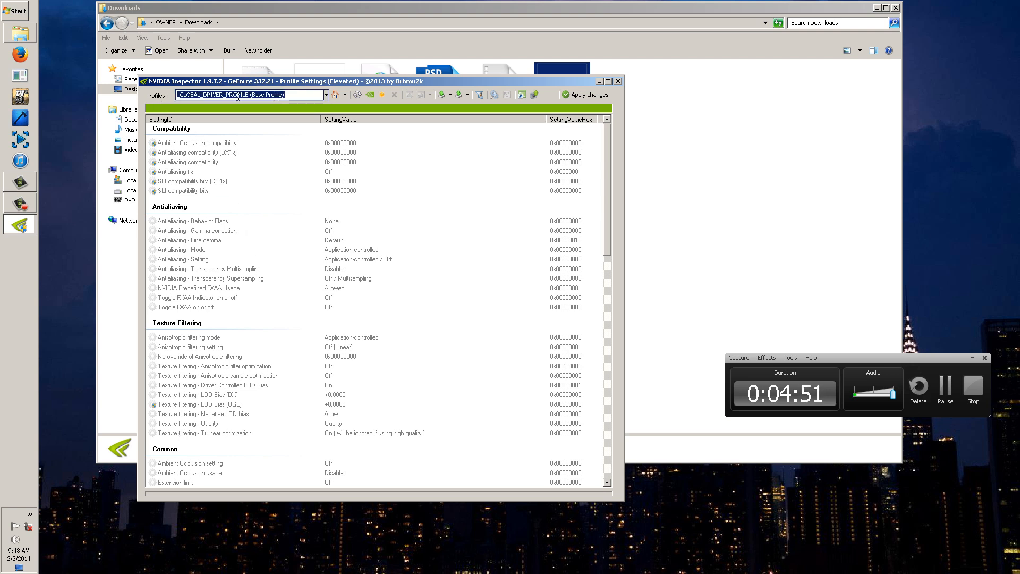
text(grand)
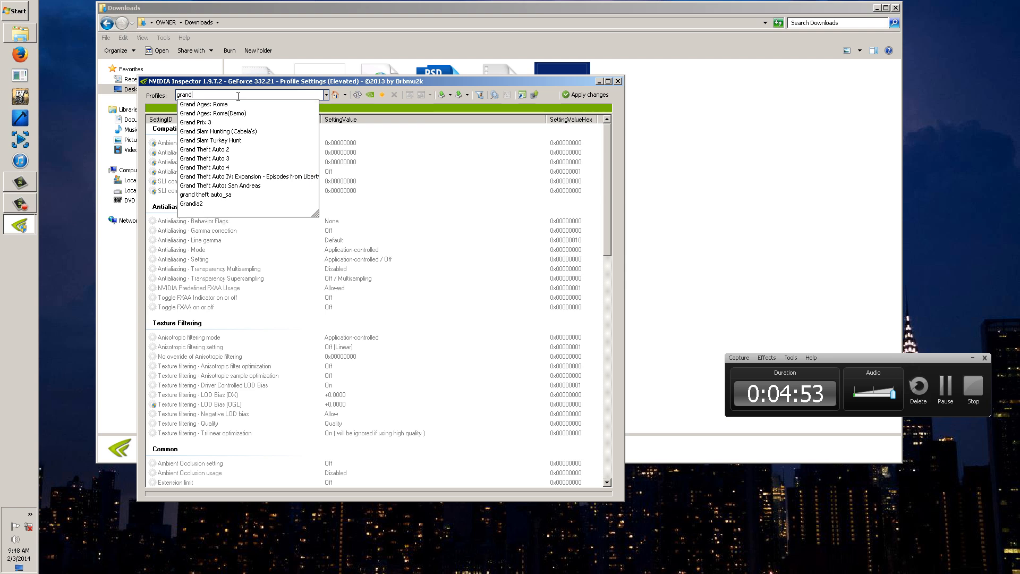
click(205, 168)
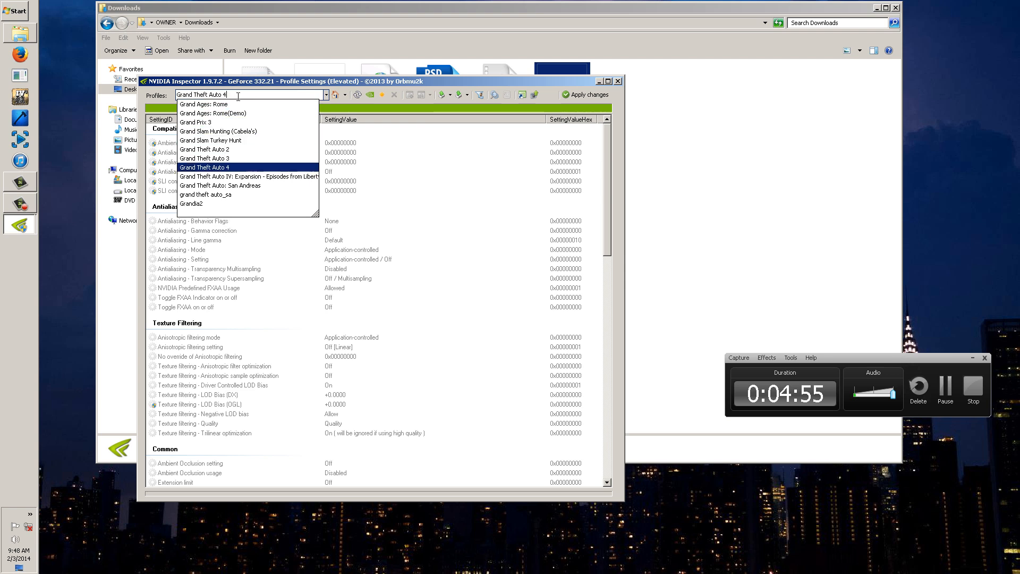
click(248, 177)
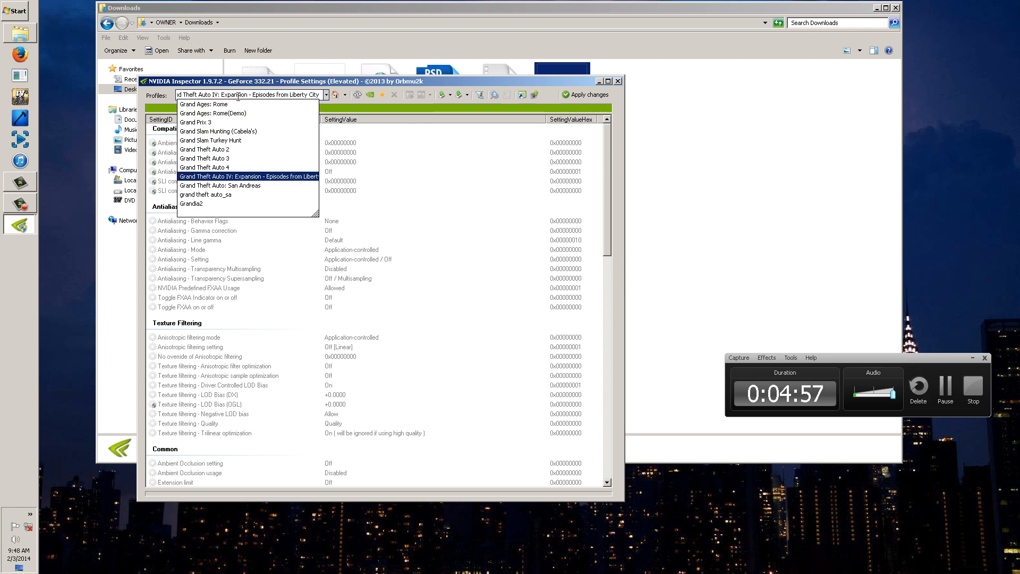
click(220, 186)
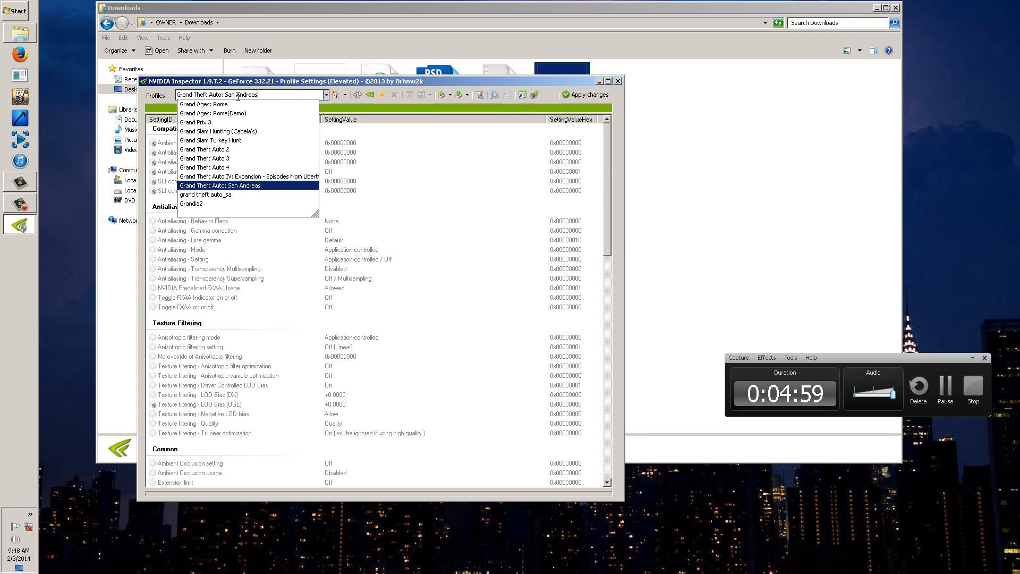
Load the Grand Theft Auto 4 profile from the filtered list
click(205, 168)
text(3)
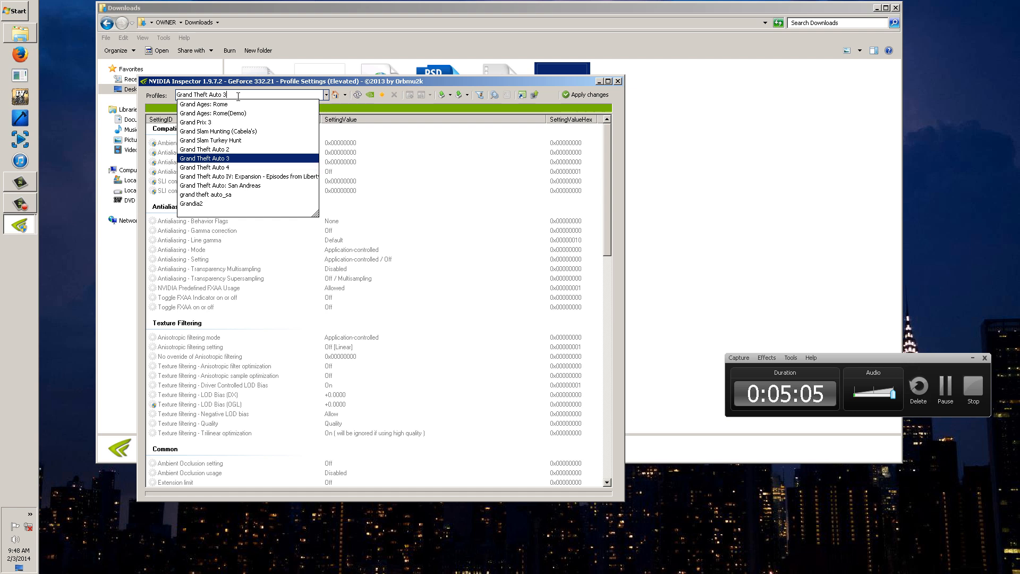
click(249, 177)
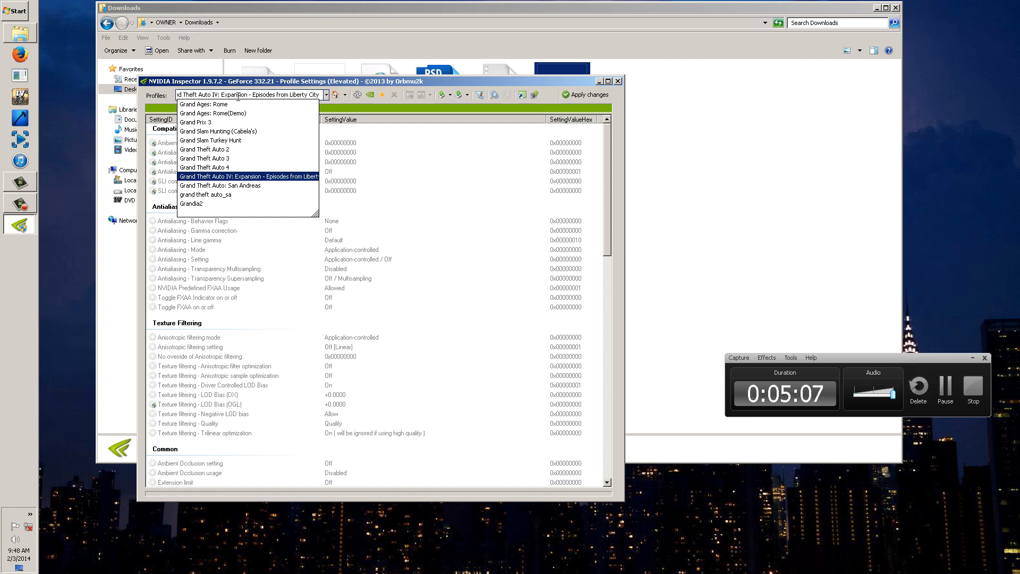
click(204, 168)
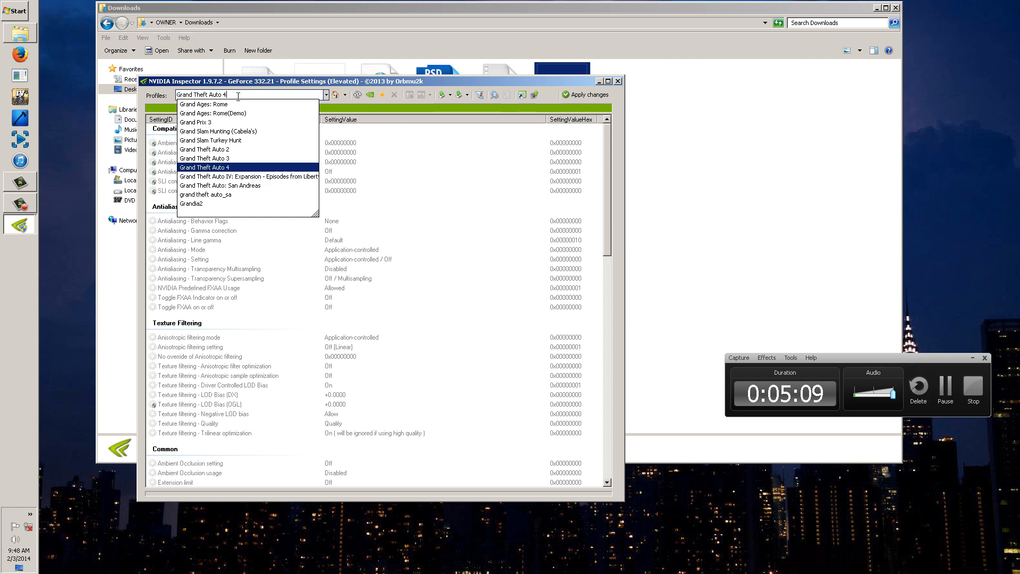
click(204, 167)
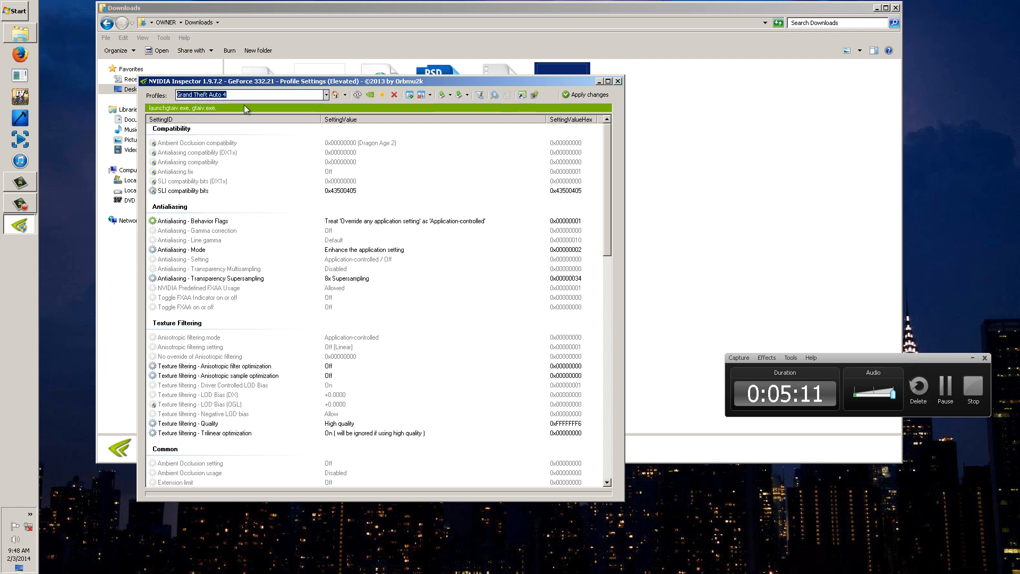
mouse_move(337, 202)
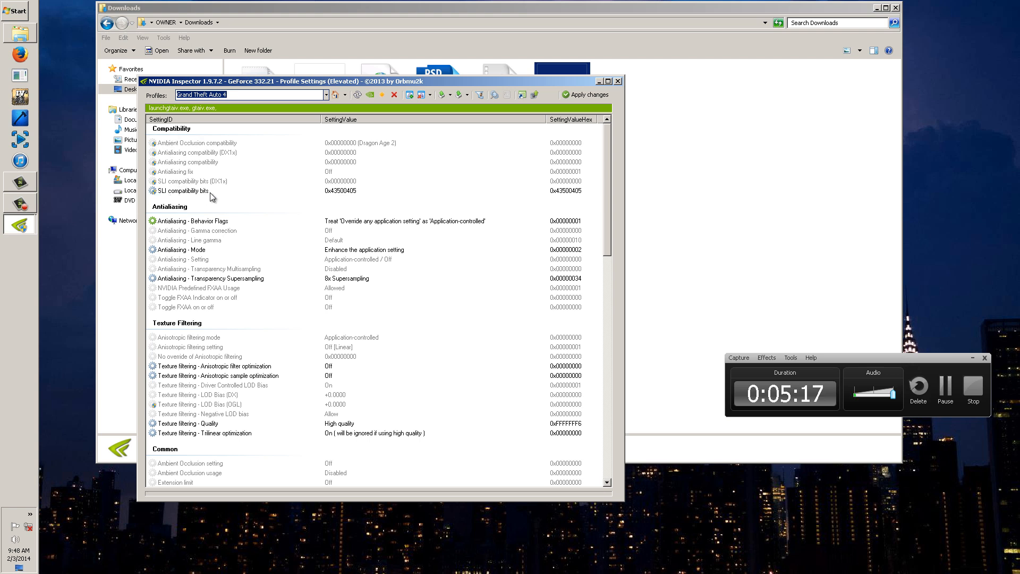
mouse_move(333, 196)
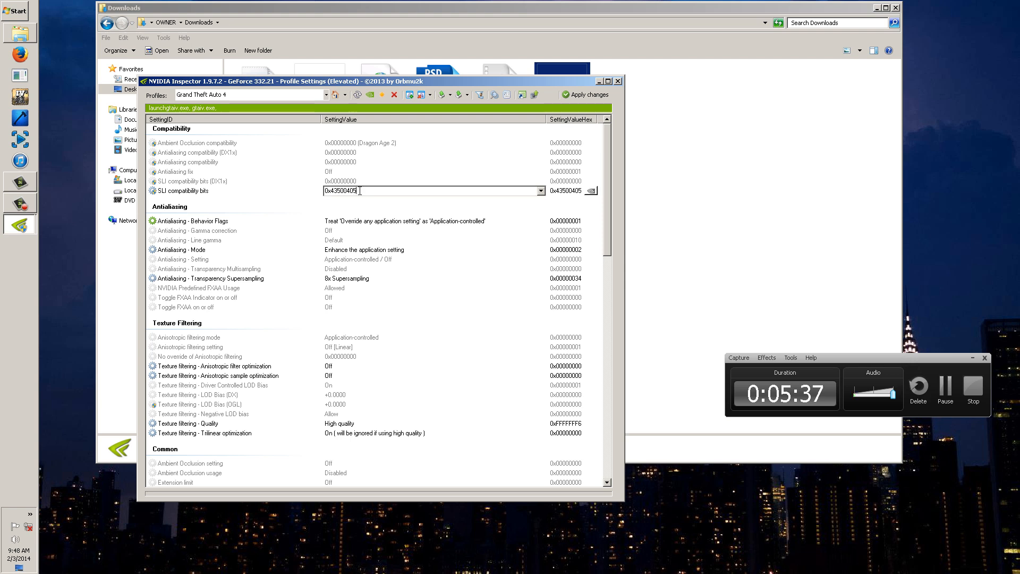
mouse_move(377, 183)
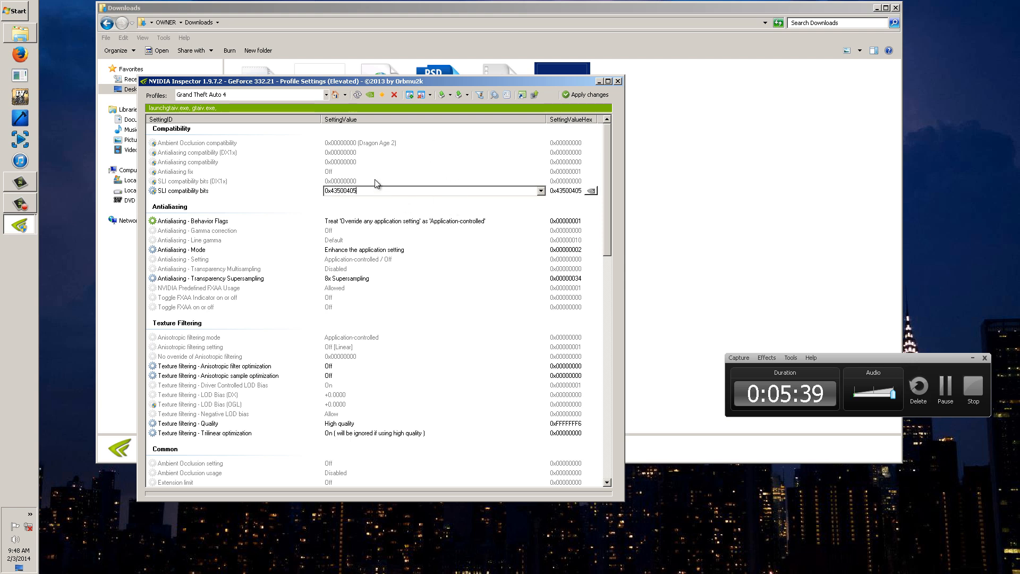
click(192, 181)
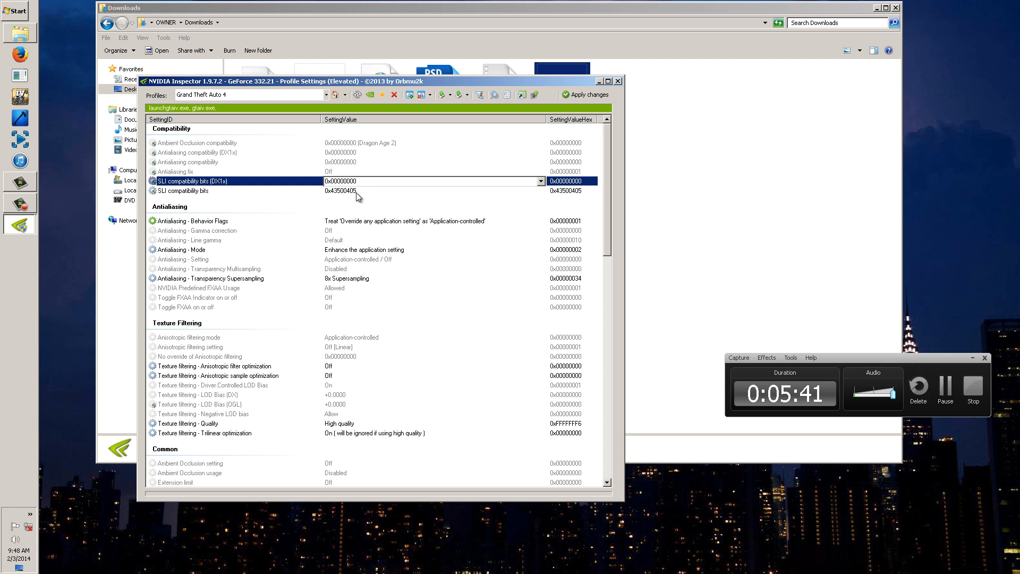
mouse_move(368, 198)
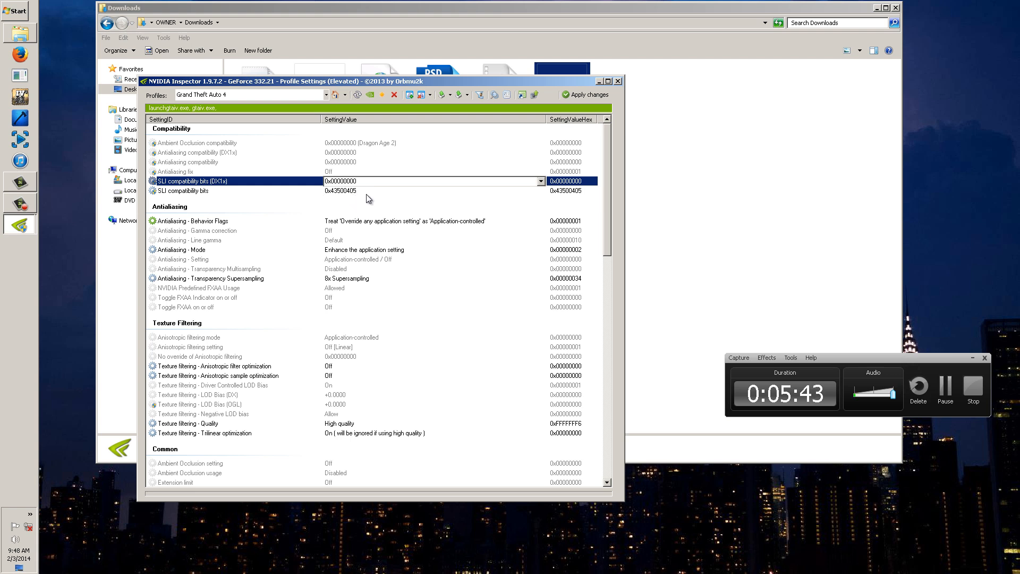
mouse_move(348, 194)
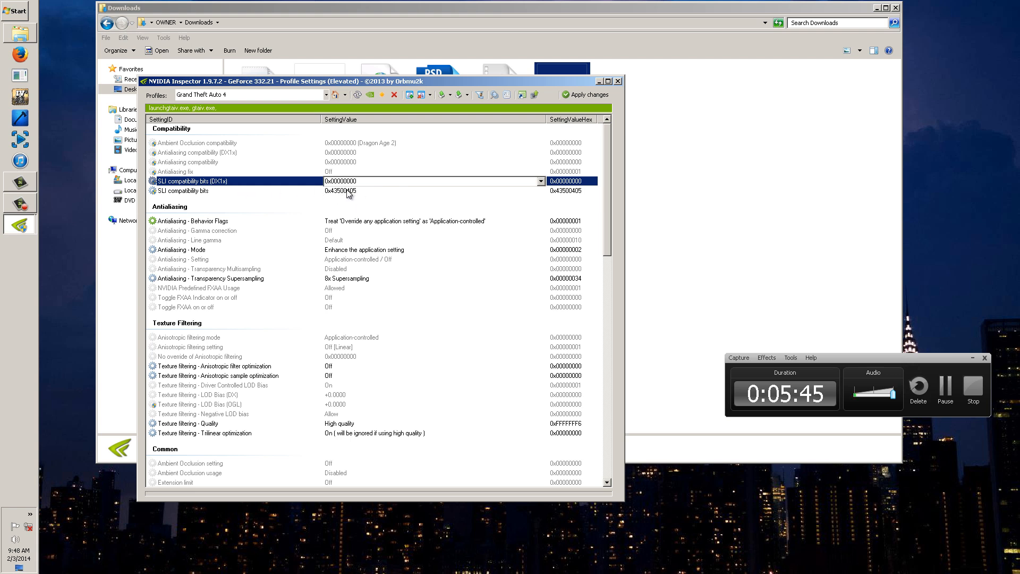
mouse_move(412, 171)
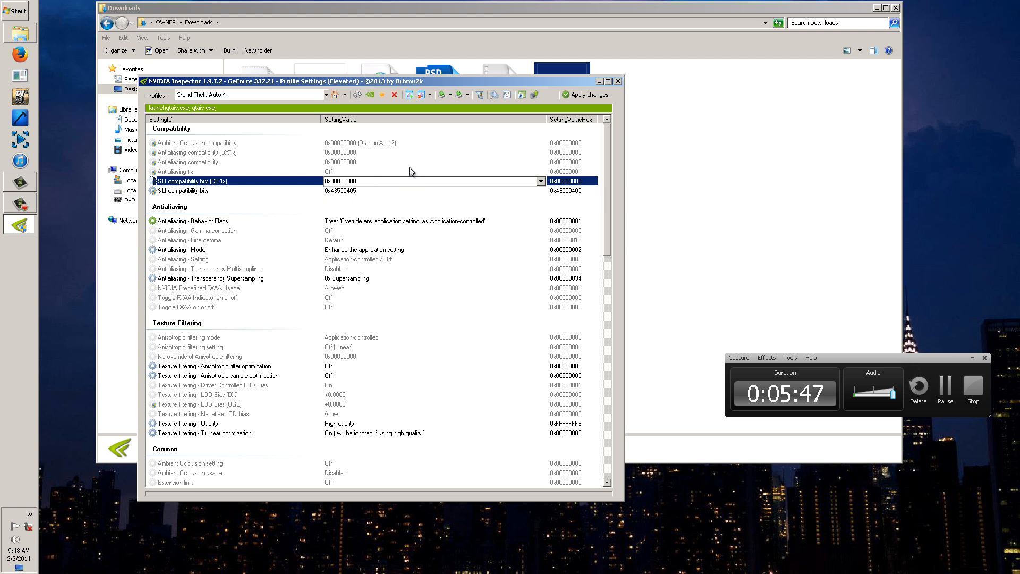
mouse_move(443, 95)
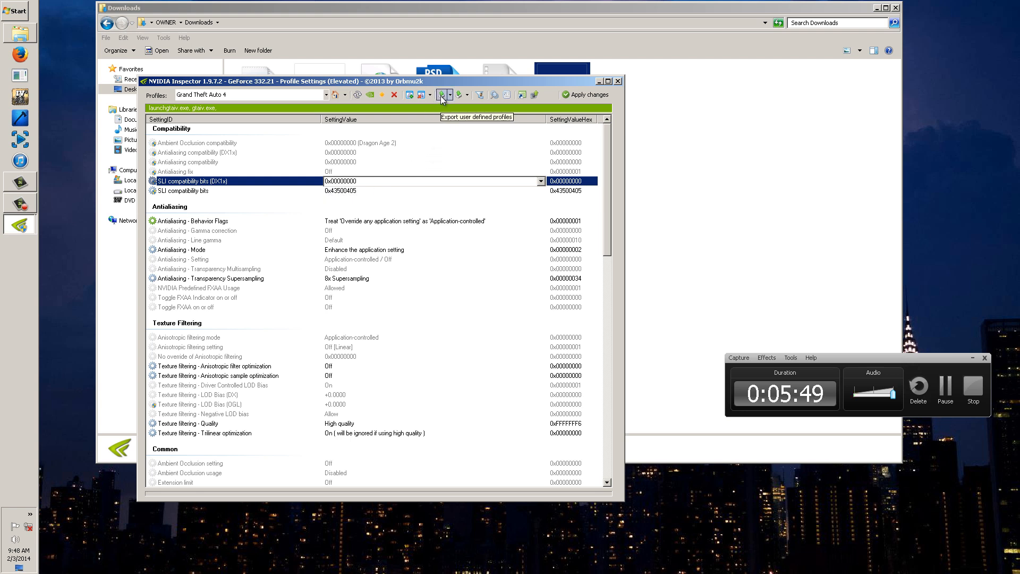
mouse_move(583, 94)
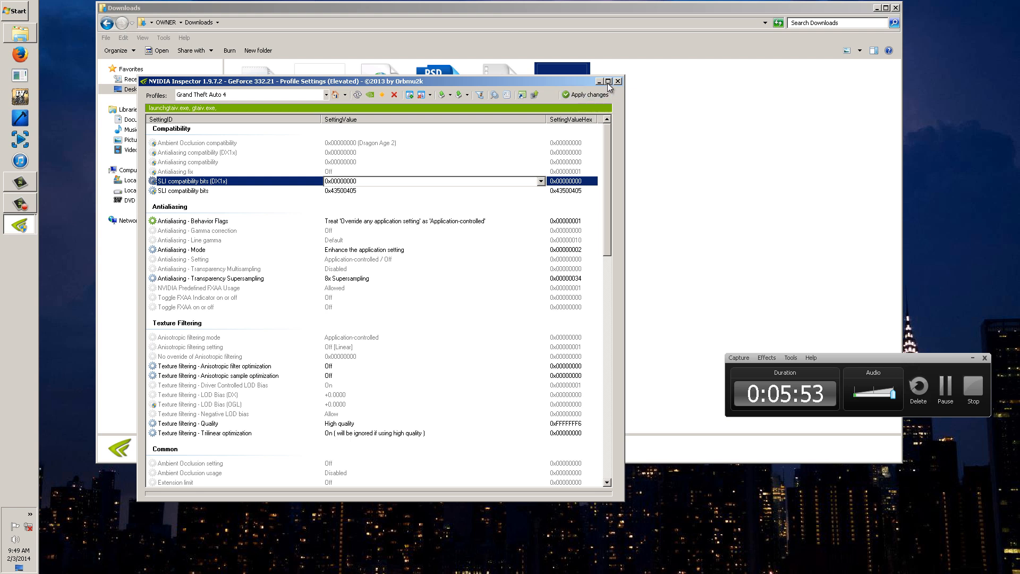
mouse_move(437, 263)
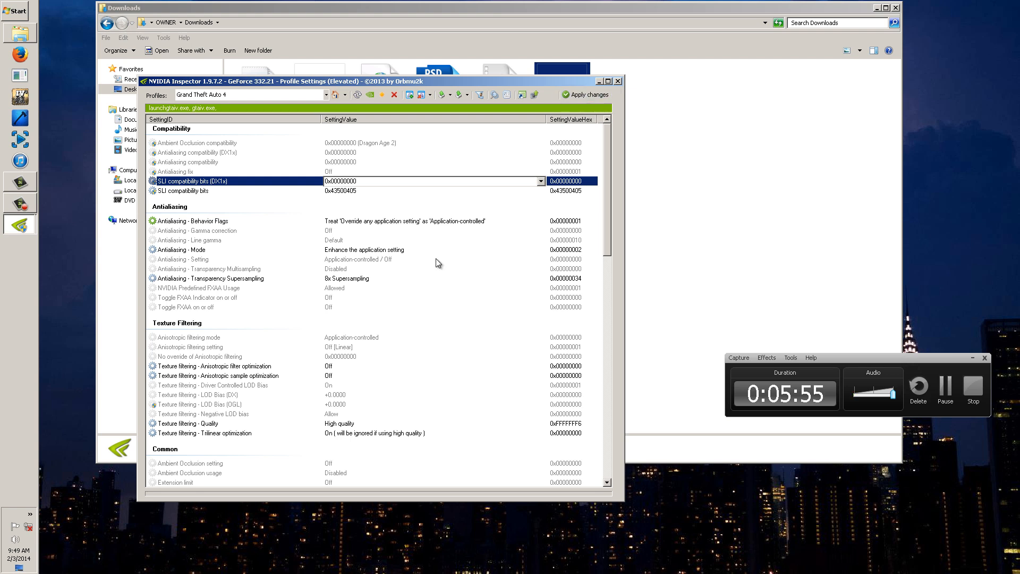
mouse_move(385, 326)
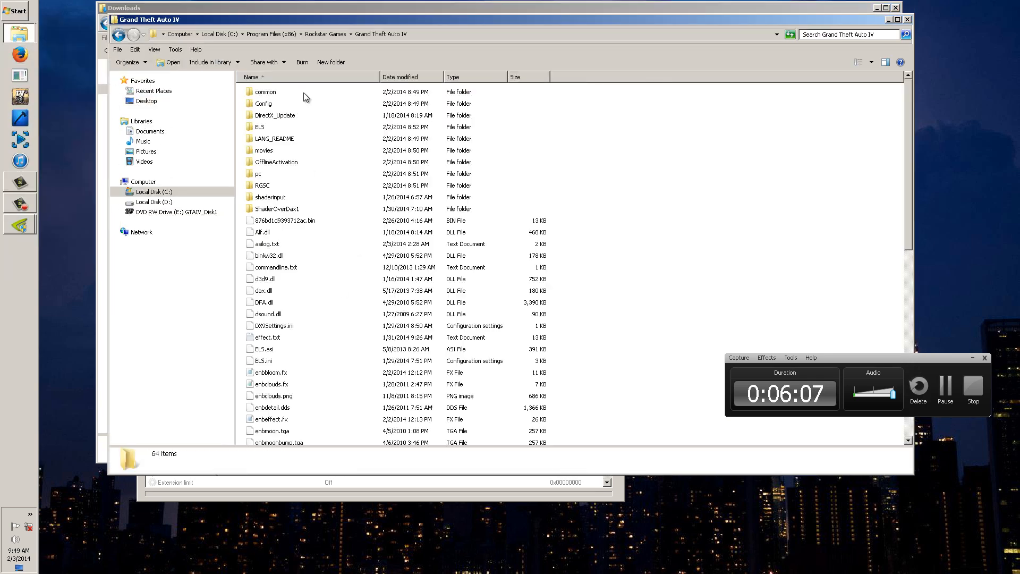
Open commandline.txt from the Grand Theft Auto IV folder in Notepad
scroll(down, 3)
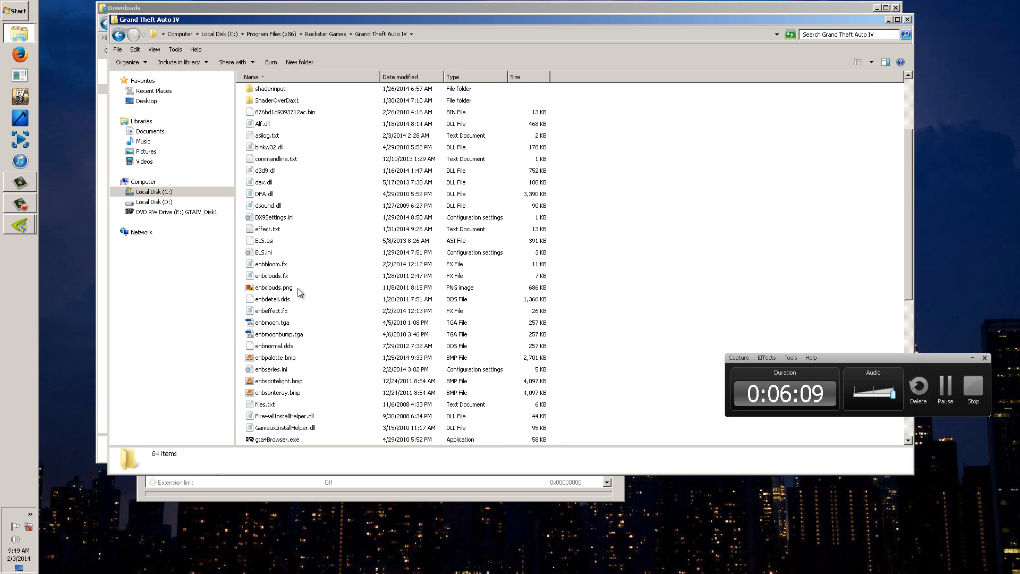
click(277, 159)
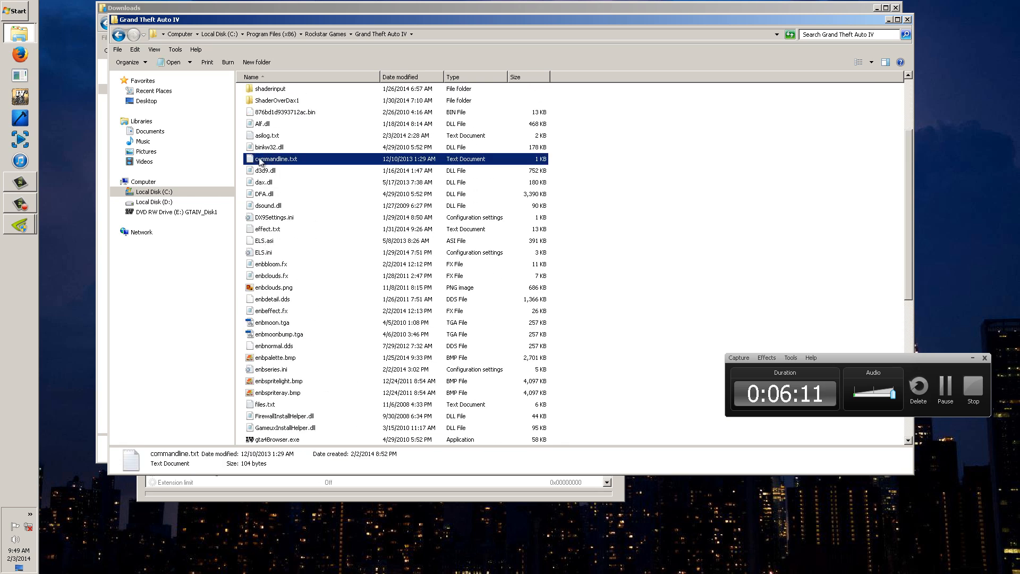
mouse_move(290, 161)
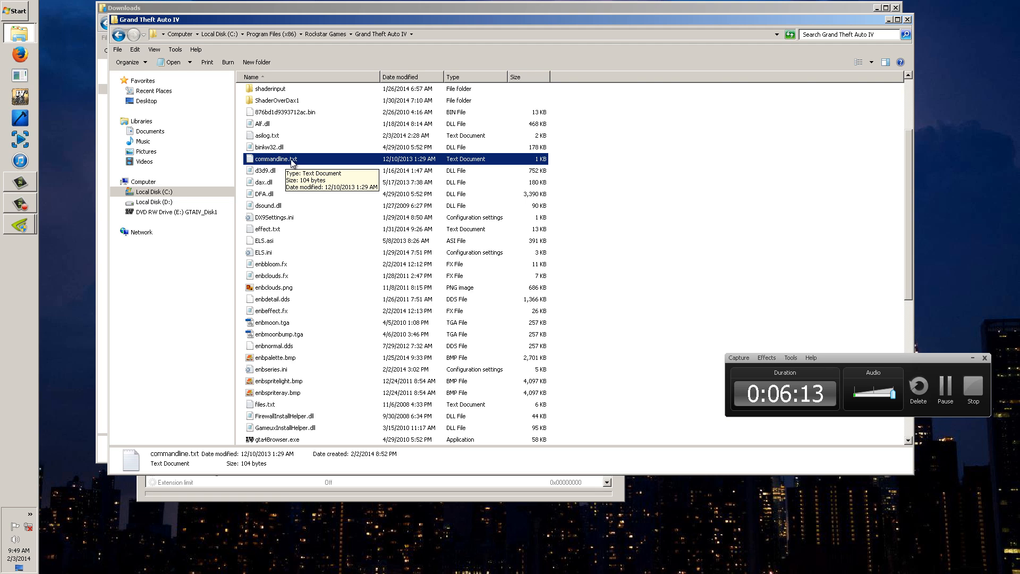
double_click(275, 159)
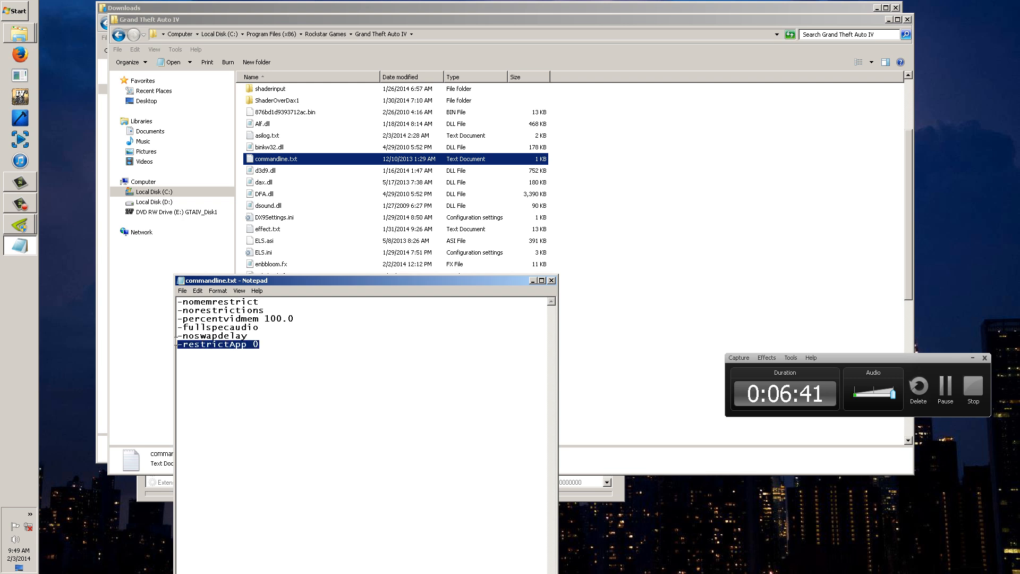
Close commandline.txt after reviewing its launch flags ending with -restrictApp 0
click(552, 280)
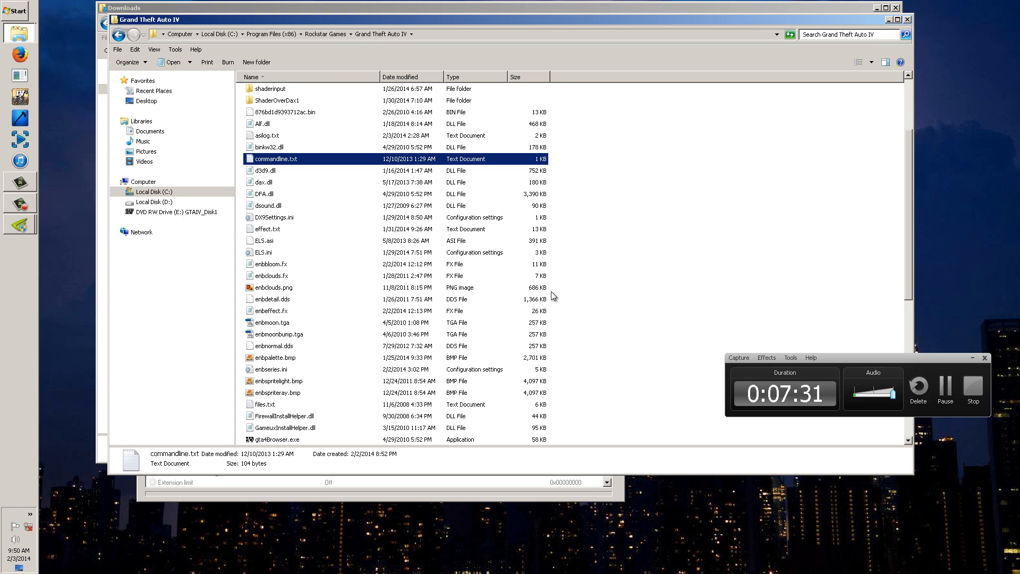
mouse_move(503, 311)
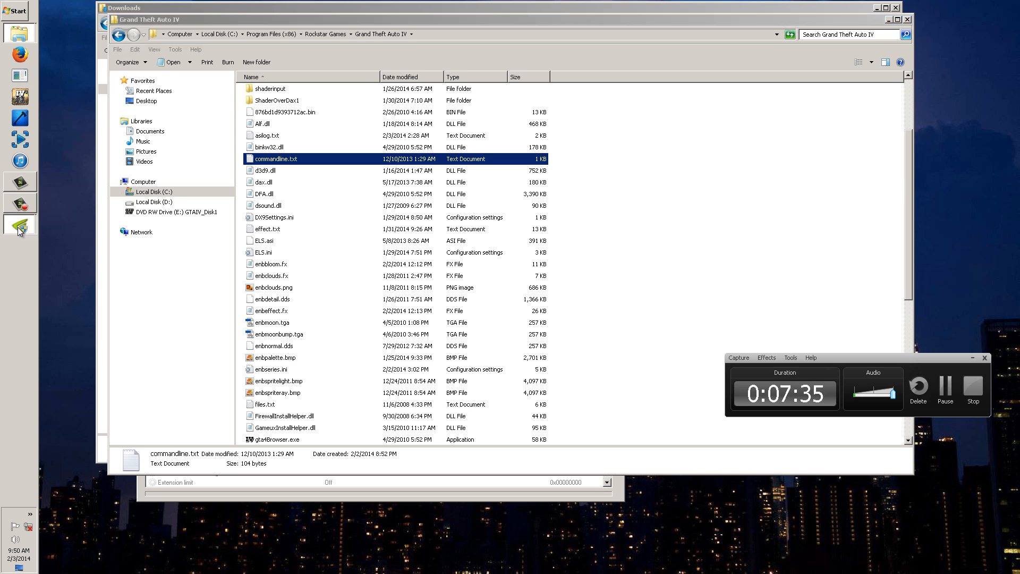
mouse_move(20, 225)
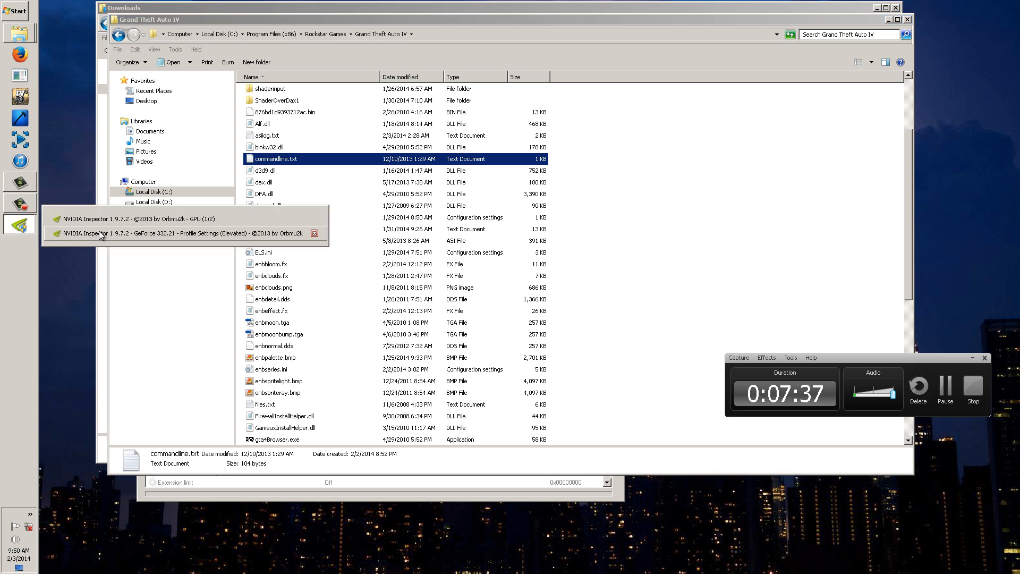
Bring the Inspector profile settings for Grand Theft Auto 4 back to the front
click(182, 233)
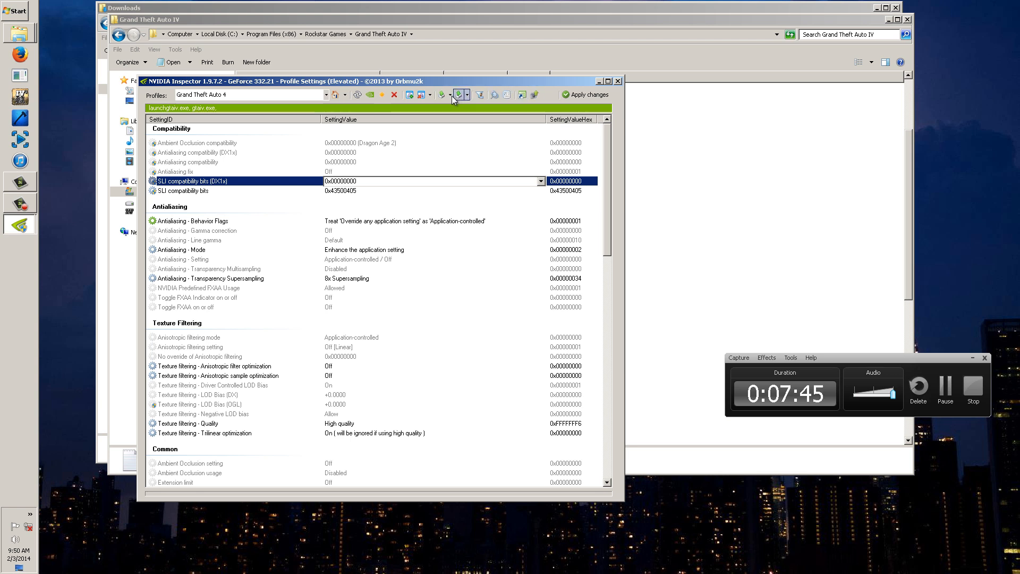
mouse_move(461, 95)
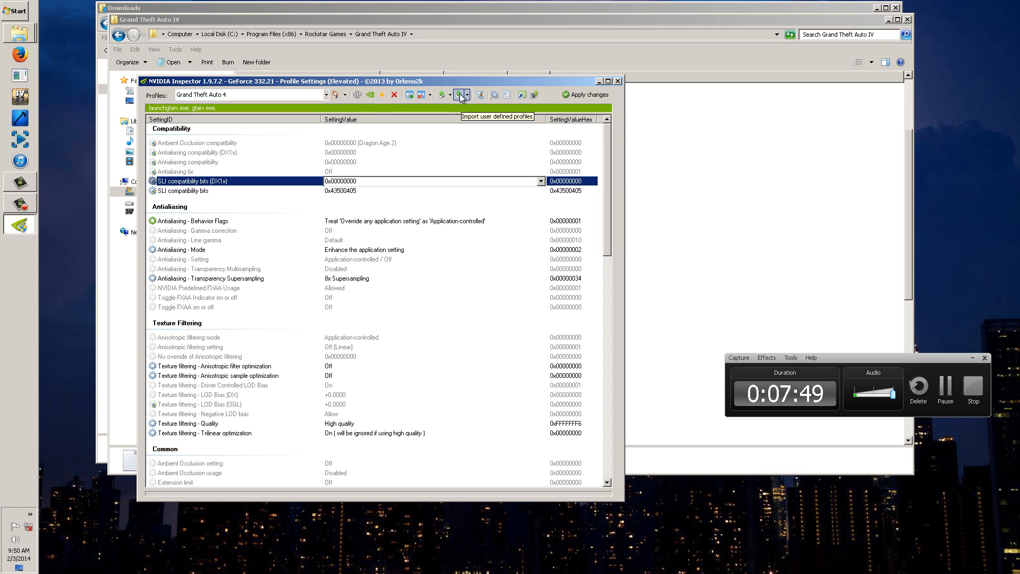
click(460, 95)
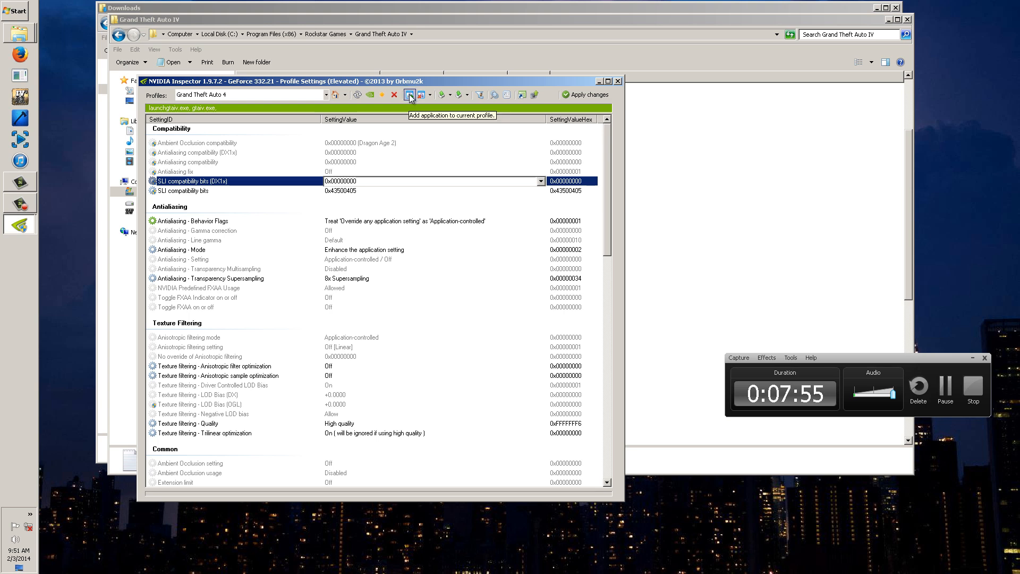
Add LaunchGTAIV.exe to the Grand Theft Auto 4 profile alongside gtaiv.exe
click(409, 95)
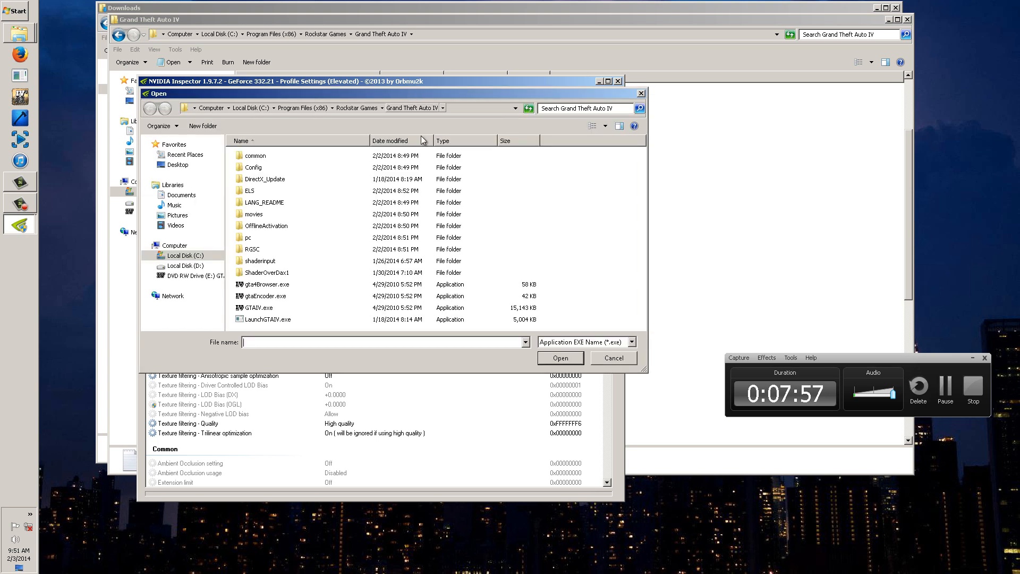
click(267, 319)
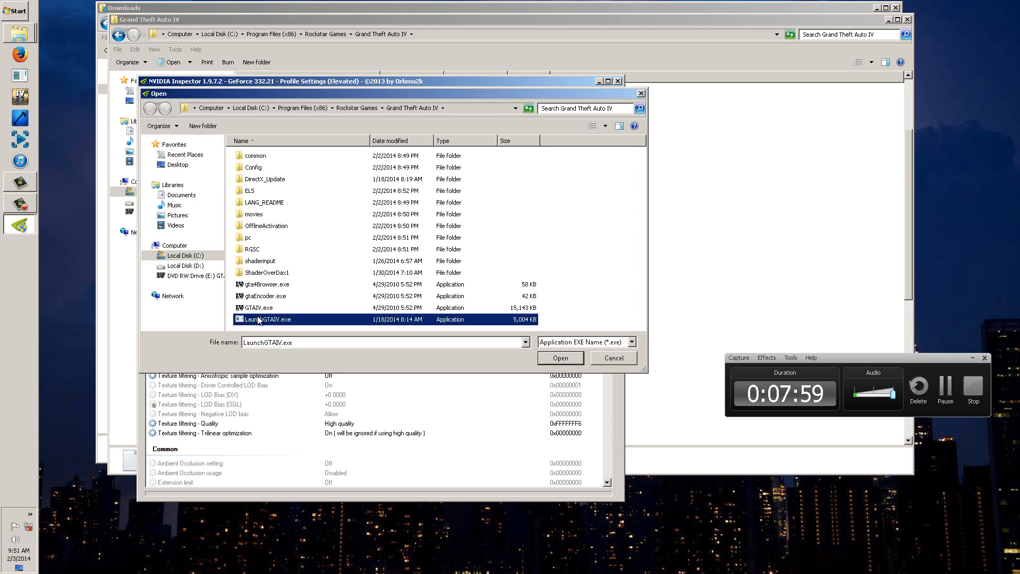
mouse_move(317, 164)
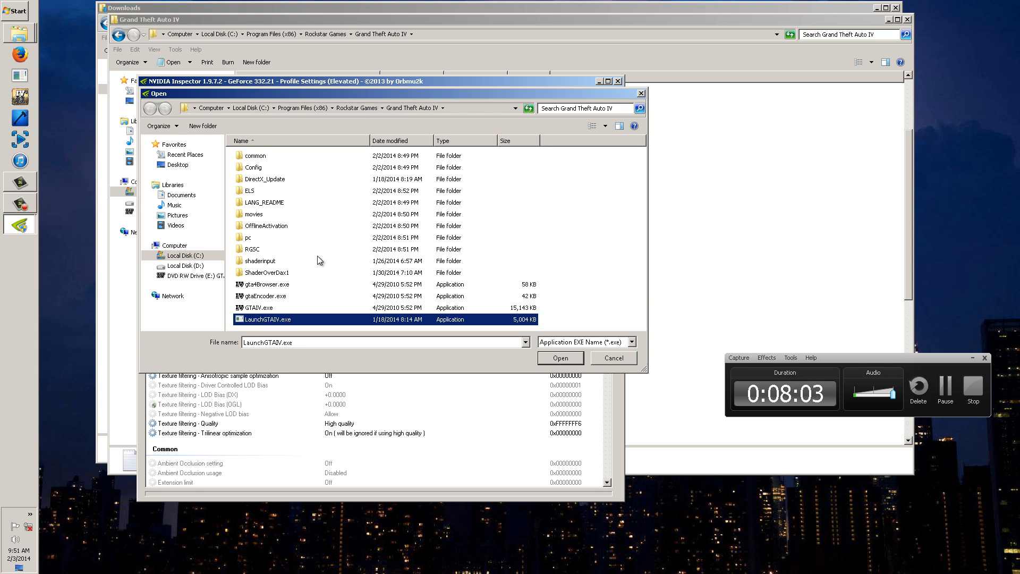
mouse_move(394, 119)
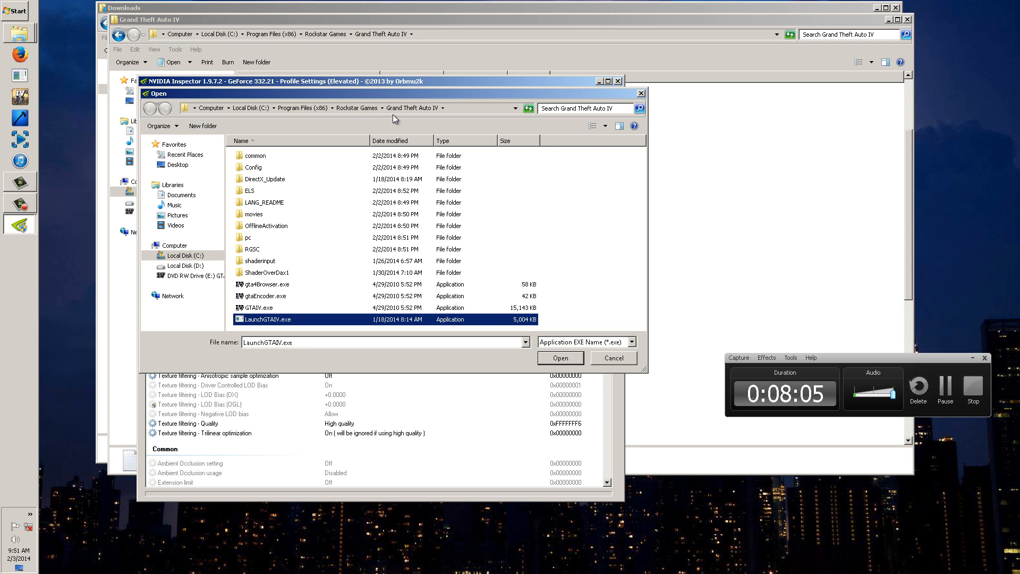
mouse_move(316, 275)
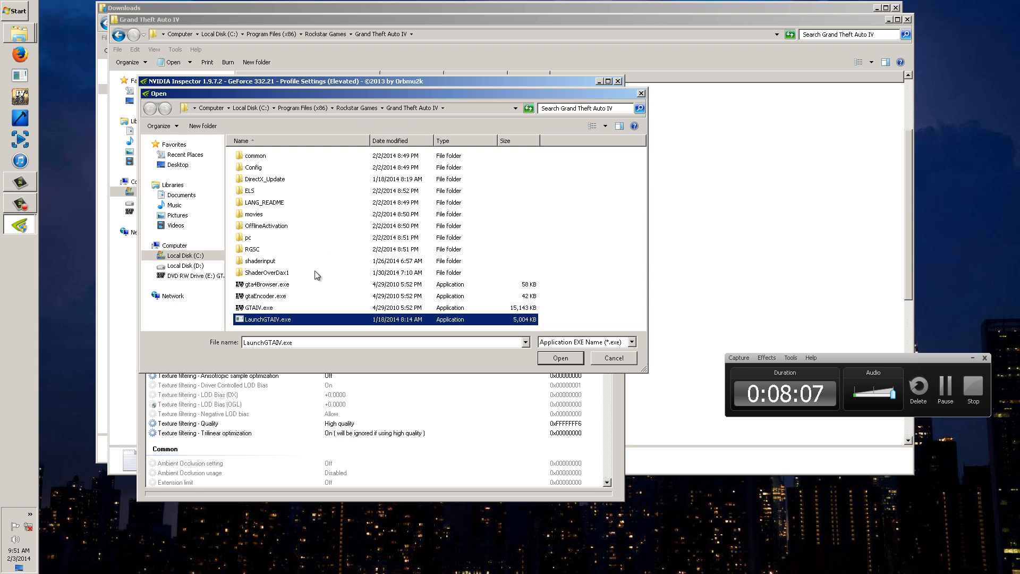
mouse_move(278, 329)
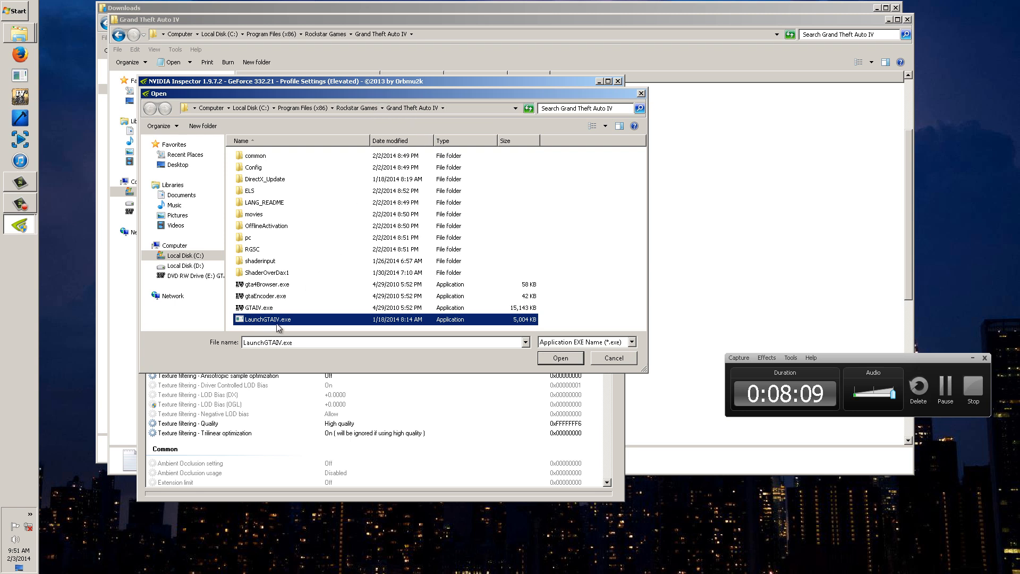
click(256, 307)
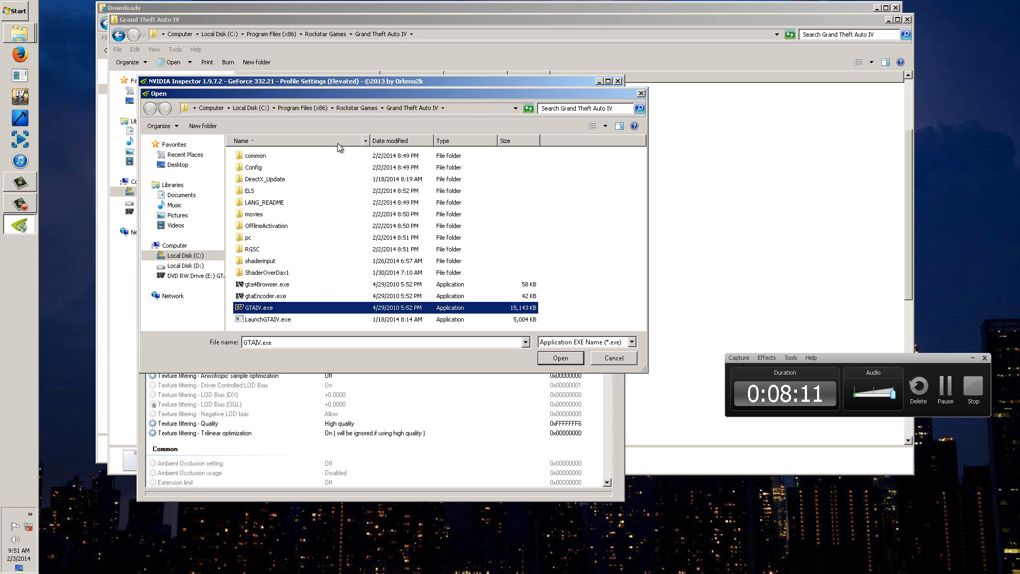
click(268, 318)
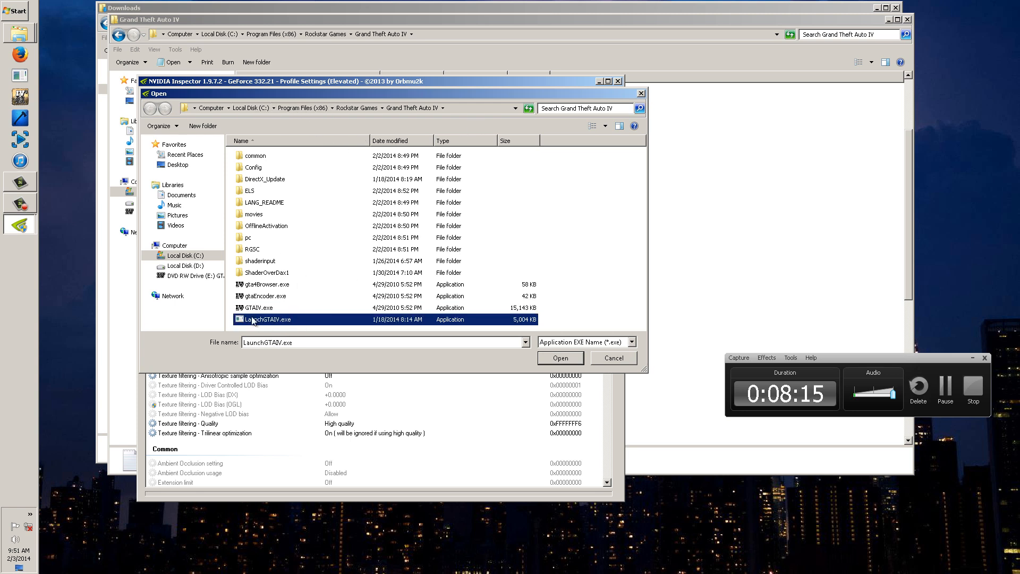
click(559, 358)
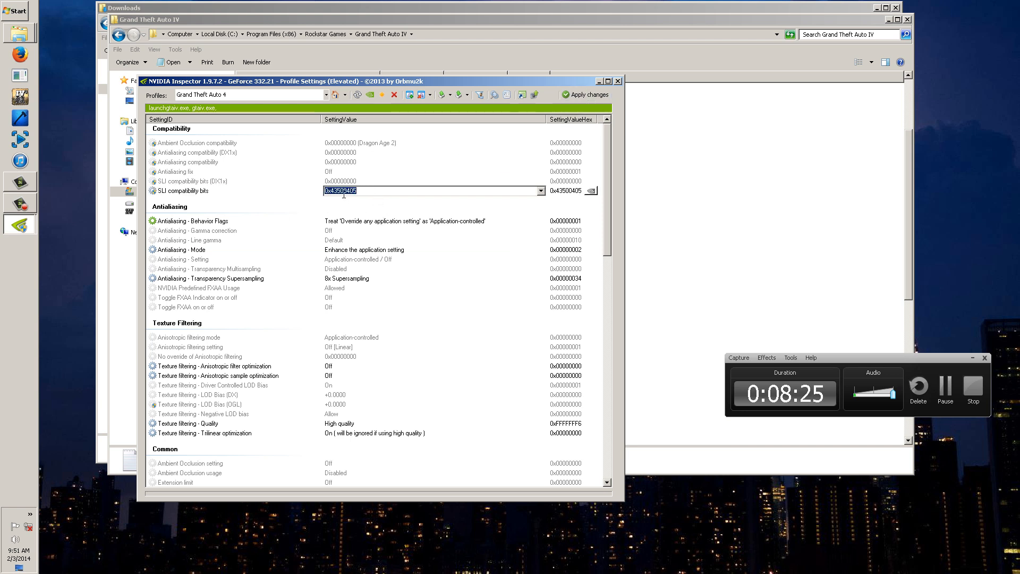
mouse_move(397, 188)
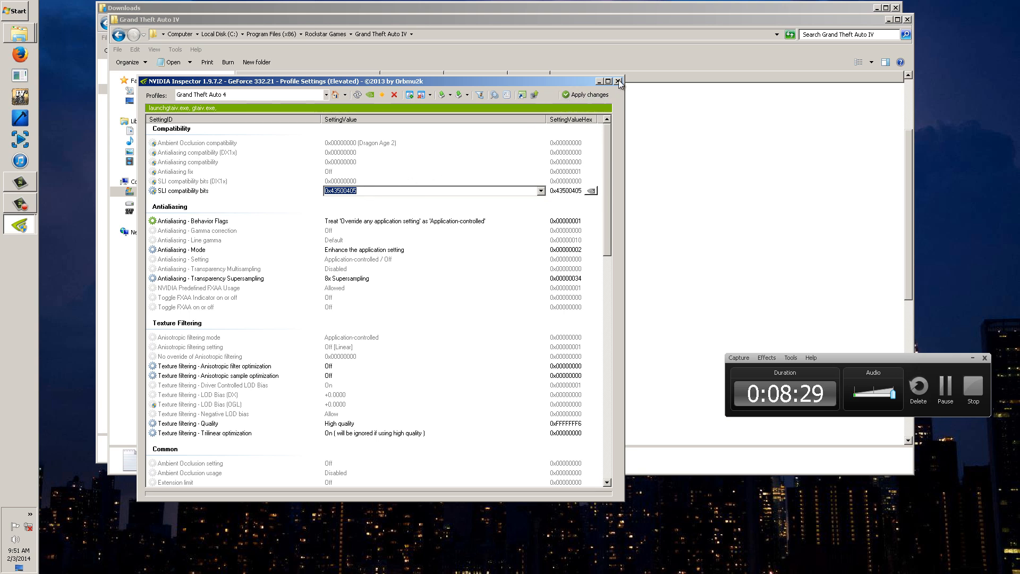
Close the Inspector profile settings, keeping SLI bits 0x43500405
click(619, 81)
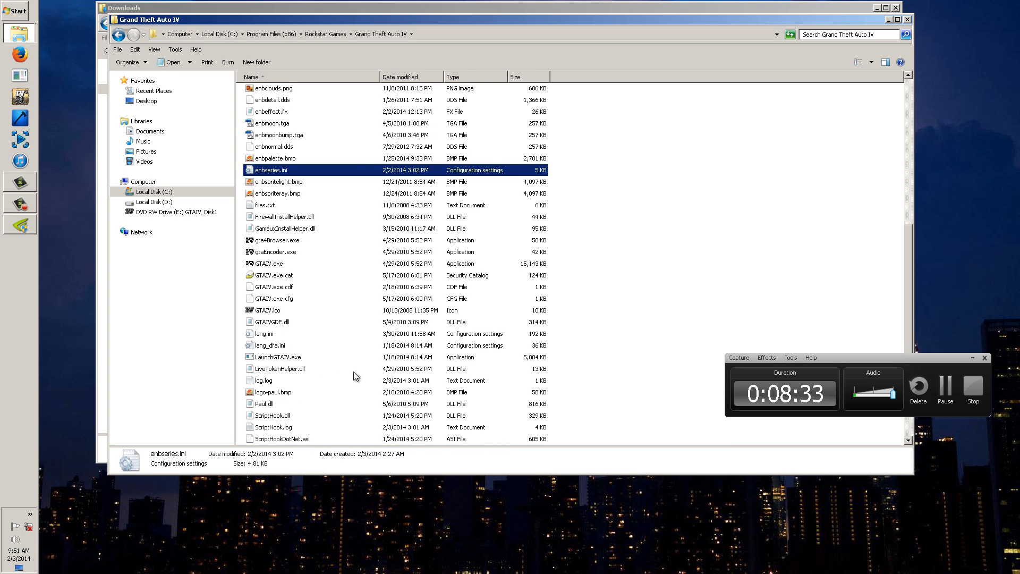
mouse_move(280, 368)
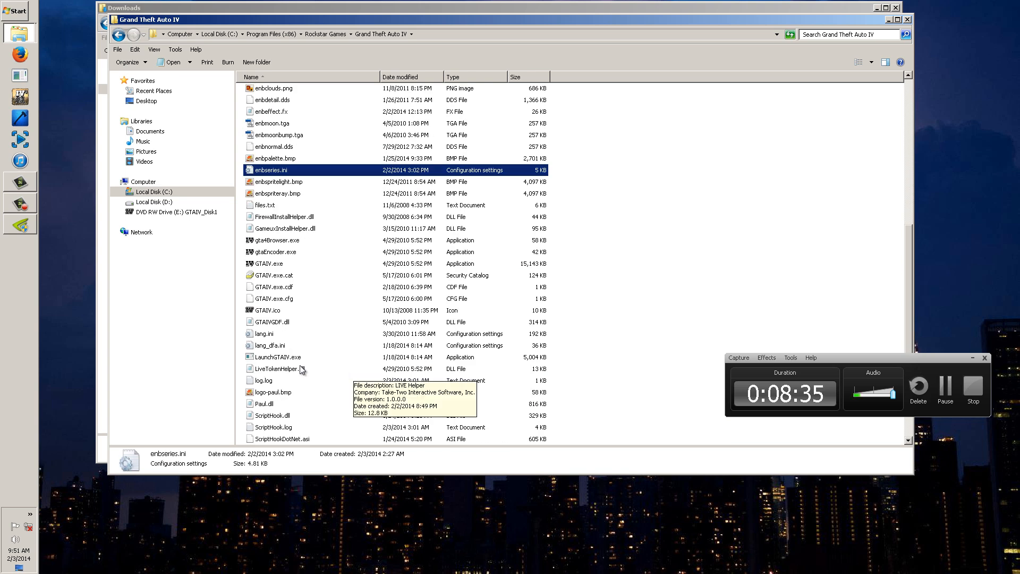
right_click(293, 364)
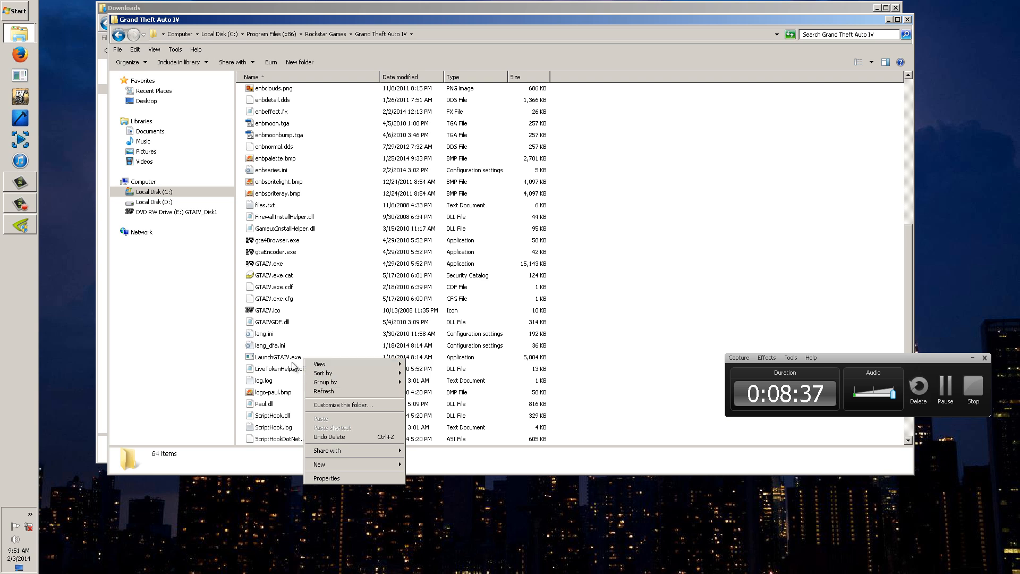
right_click(278, 356)
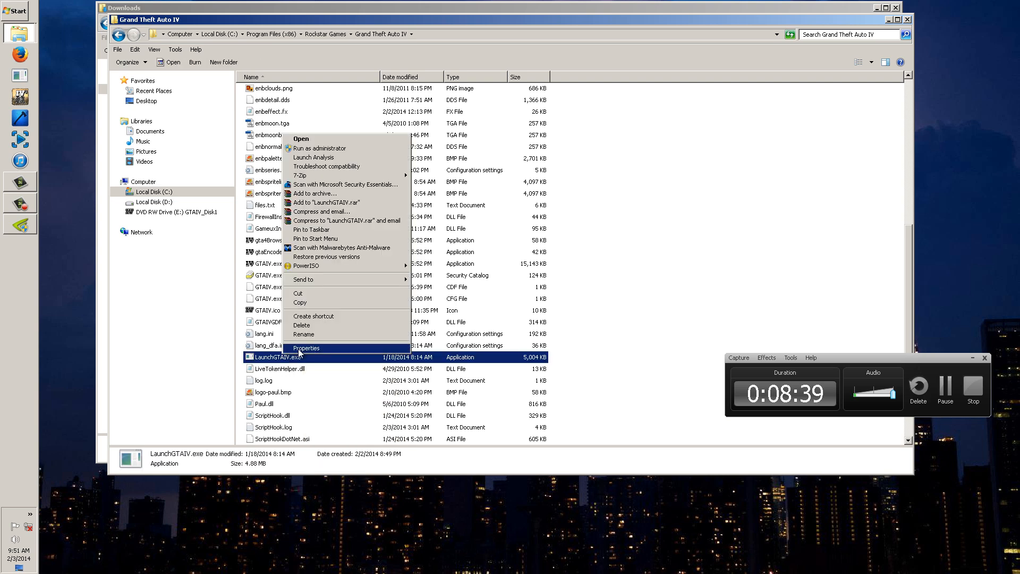
click(307, 348)
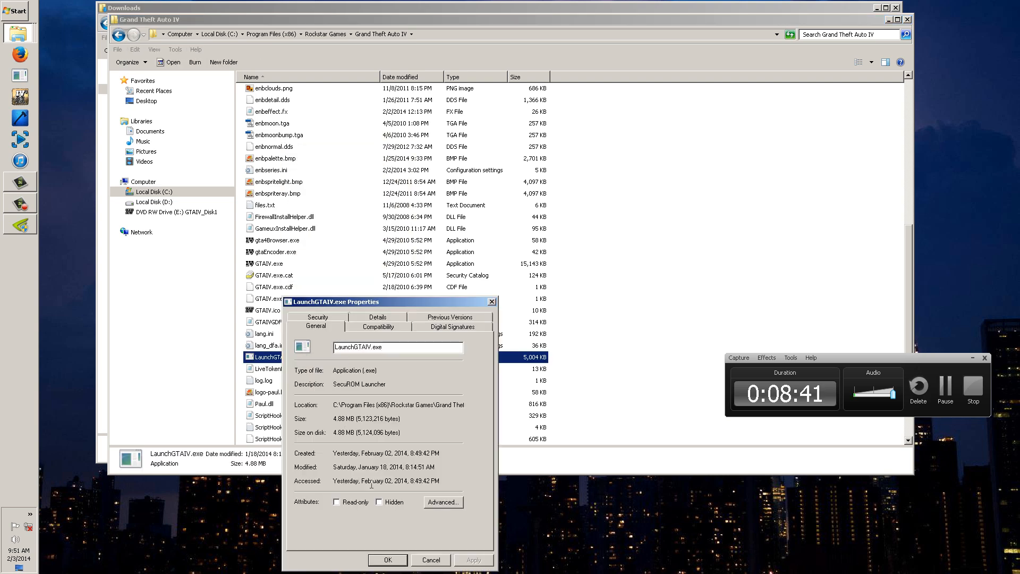
click(377, 326)
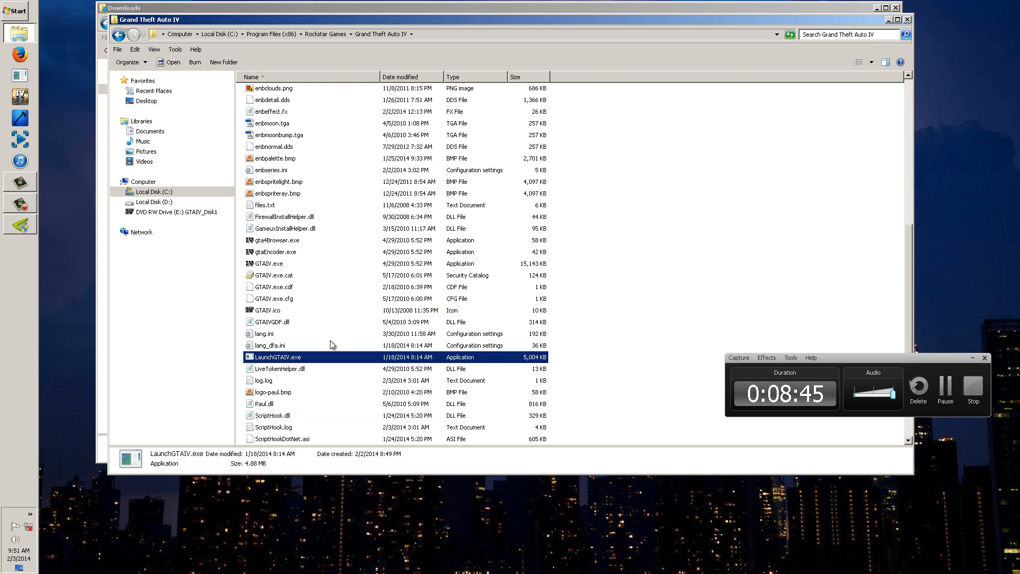
mouse_move(679, 415)
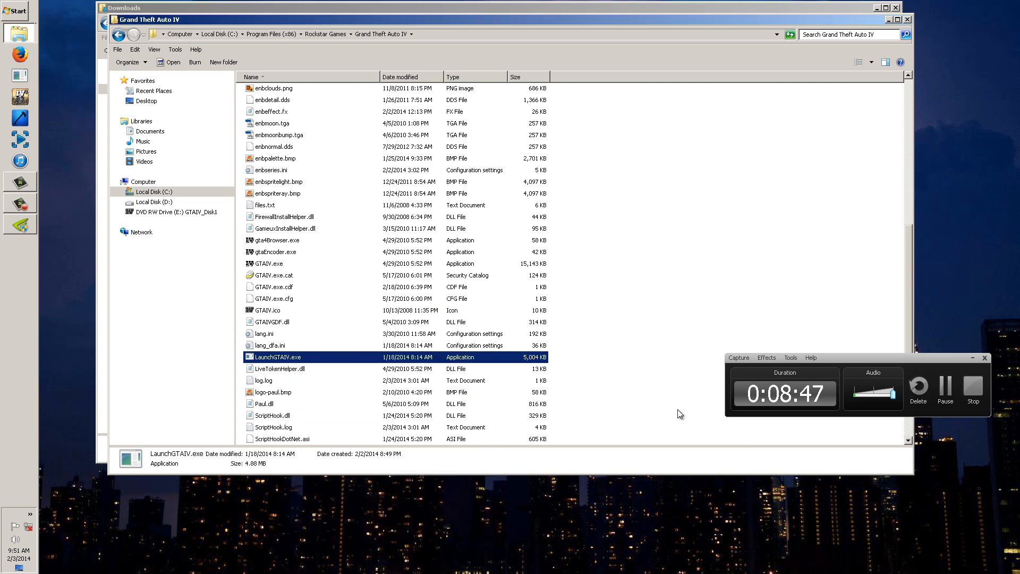